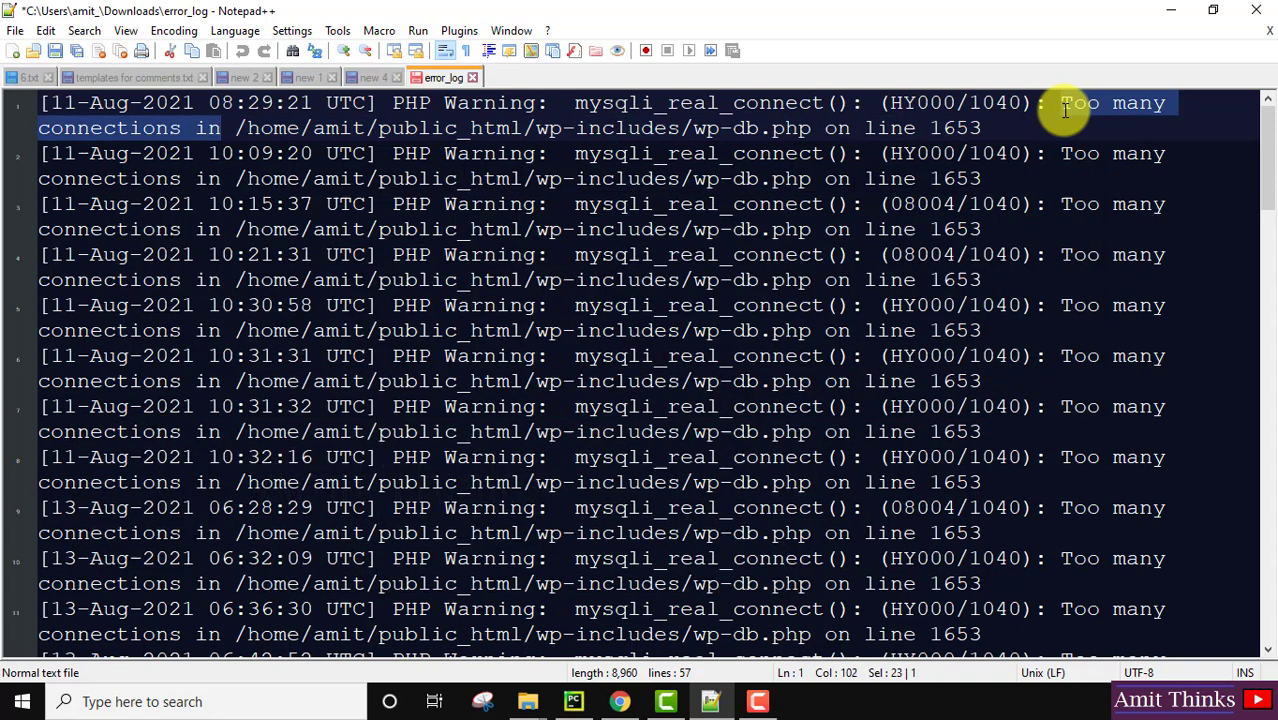
mouse_move(1070, 120)
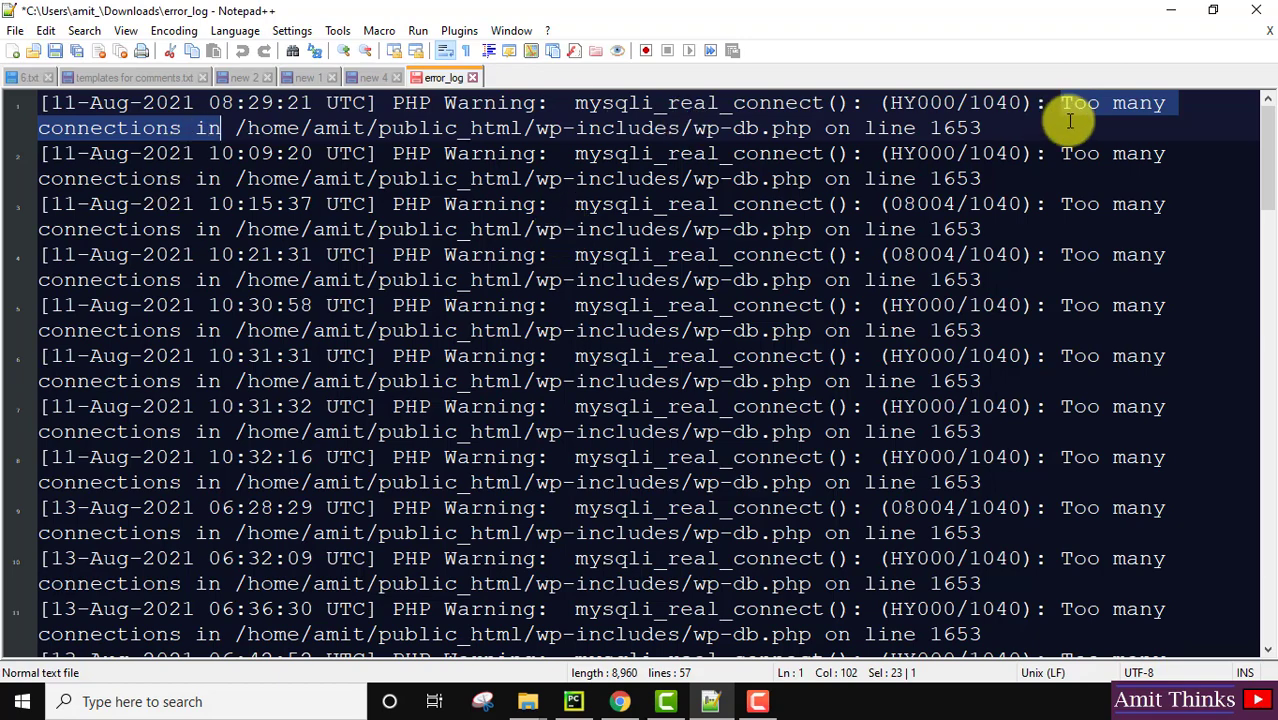
- Search the plugin directory from Add Plugins for 'optimize database'
click(876, 178)
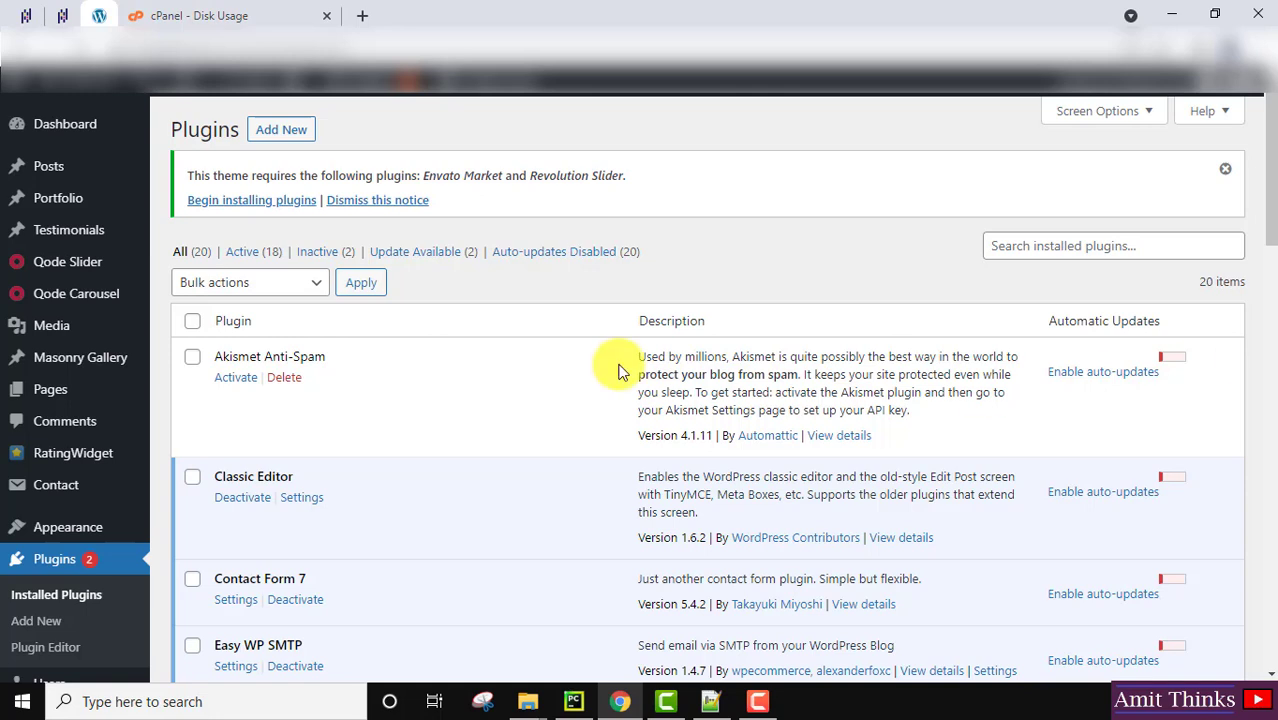
mouse_move(84, 560)
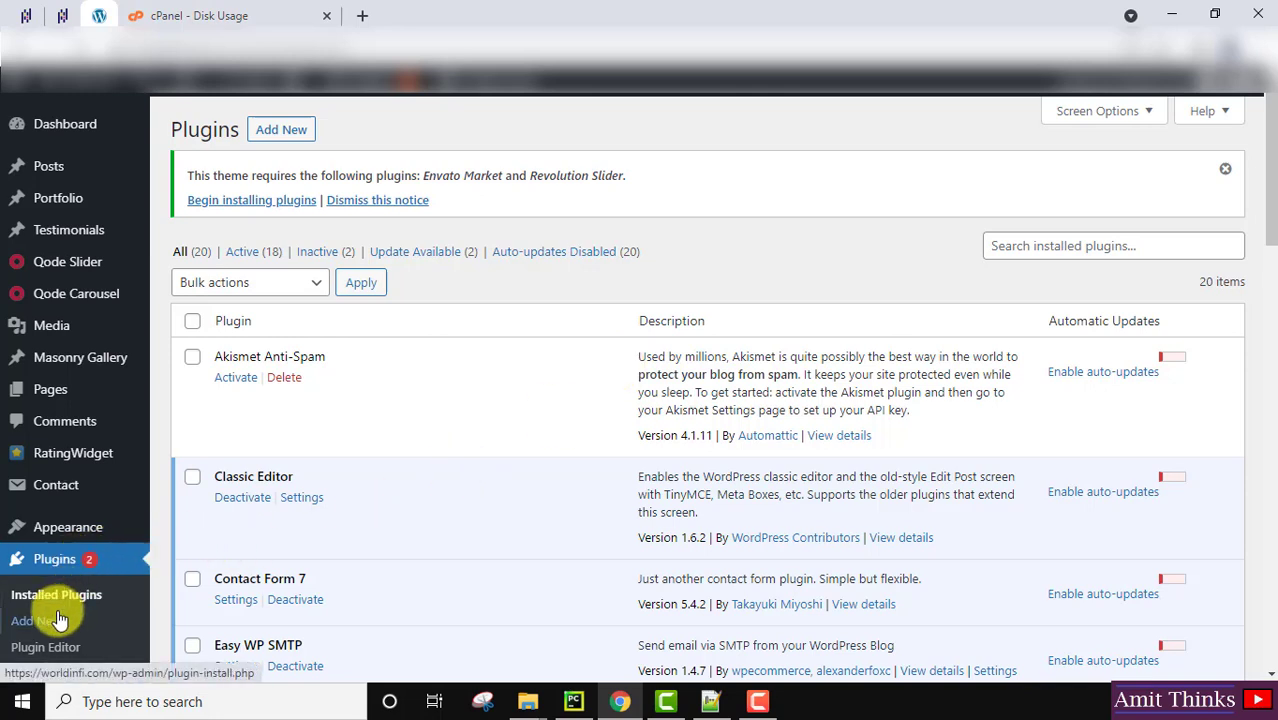
mouse_move(44, 620)
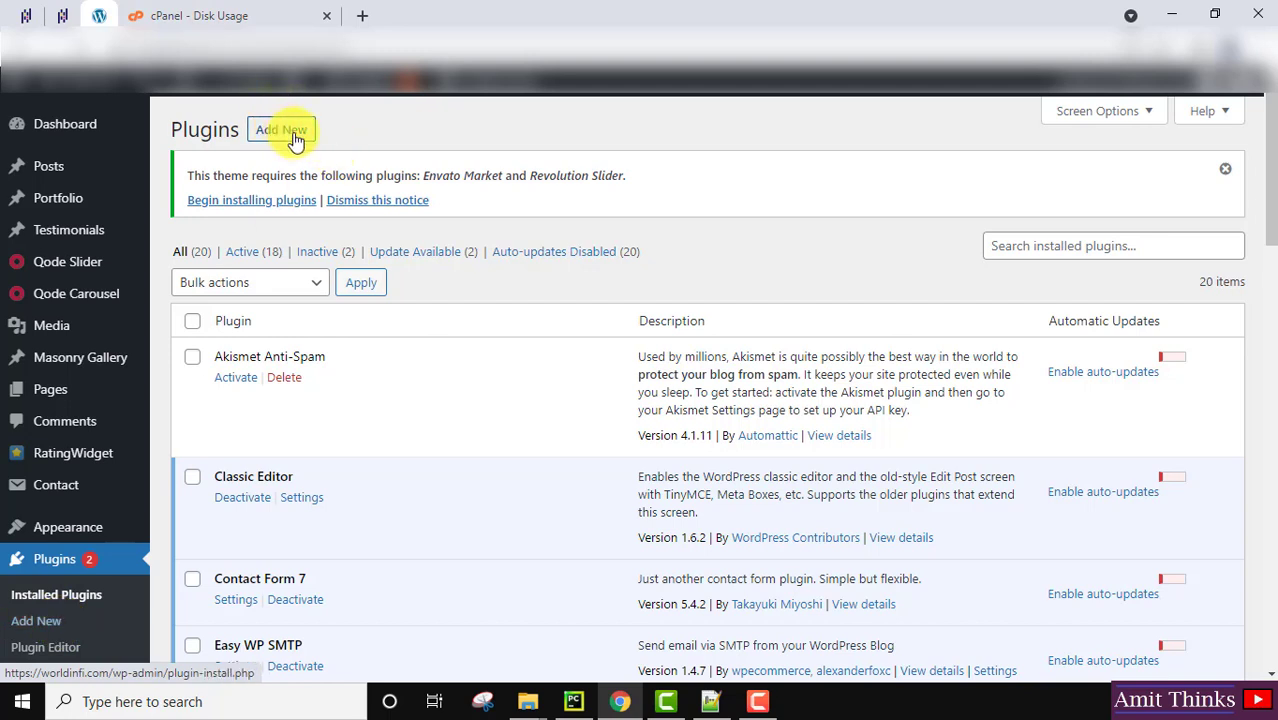
mouse_move(36, 620)
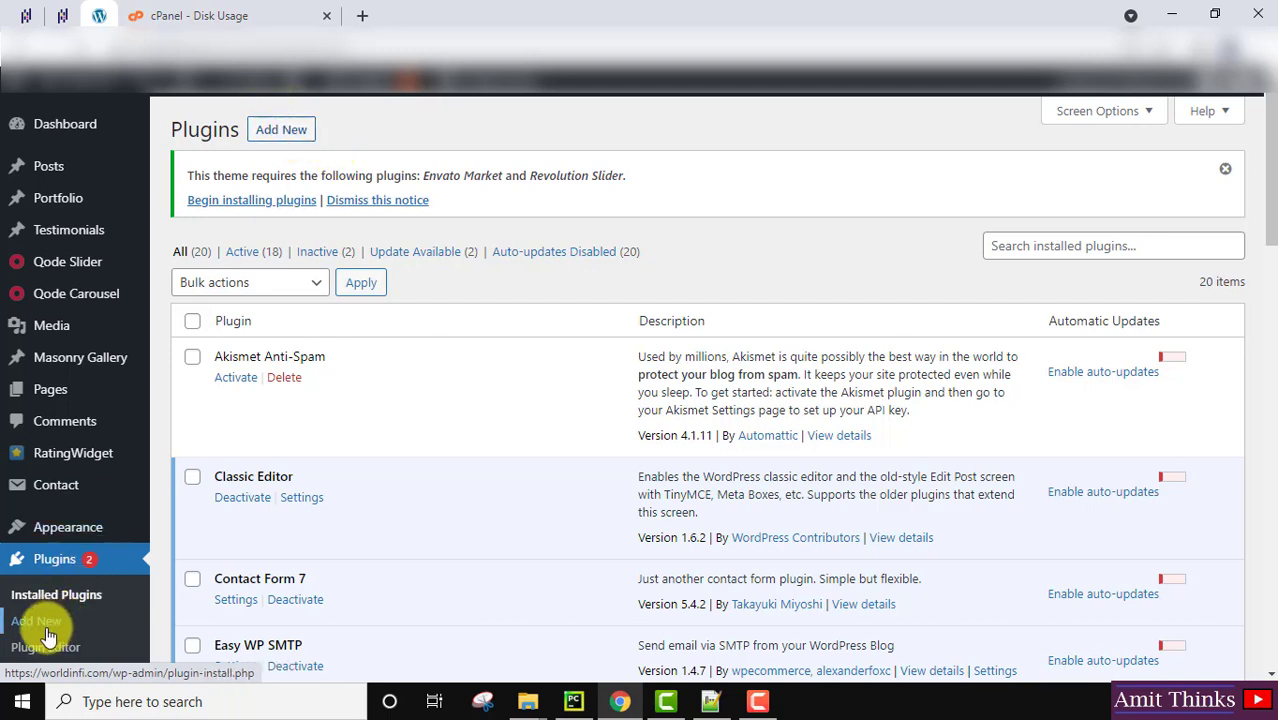
click(36, 620)
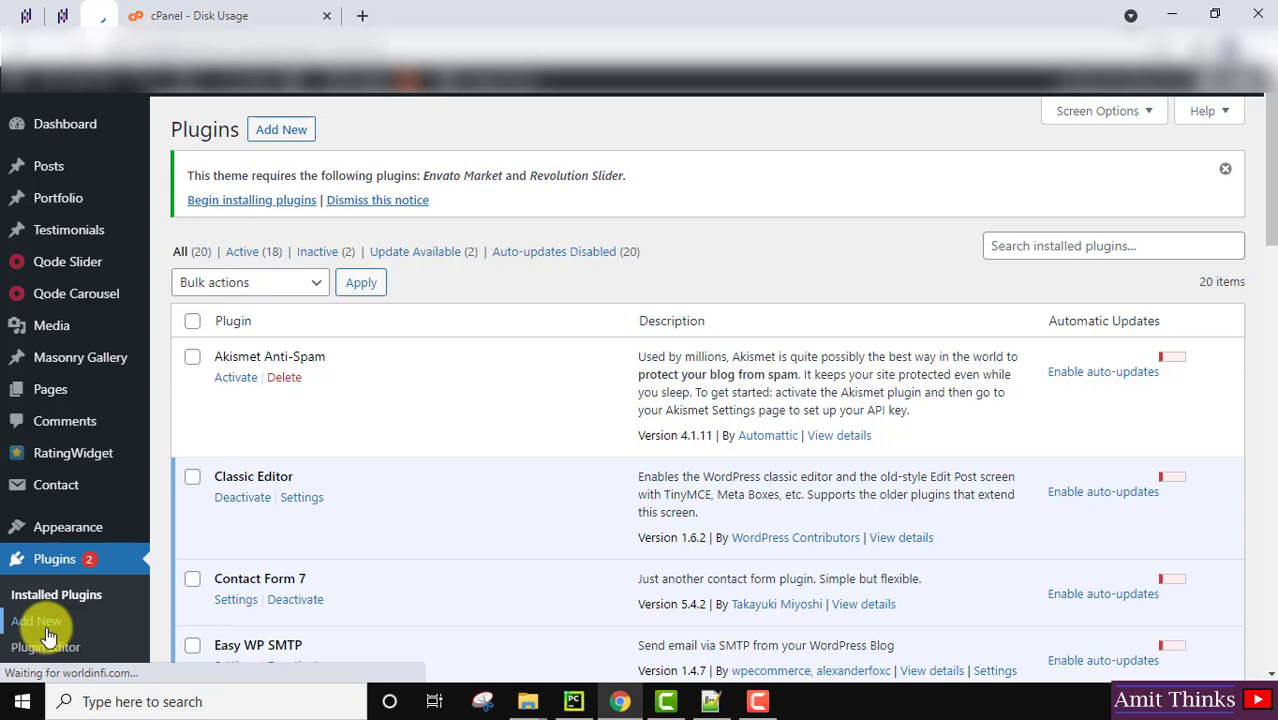
click(36, 620)
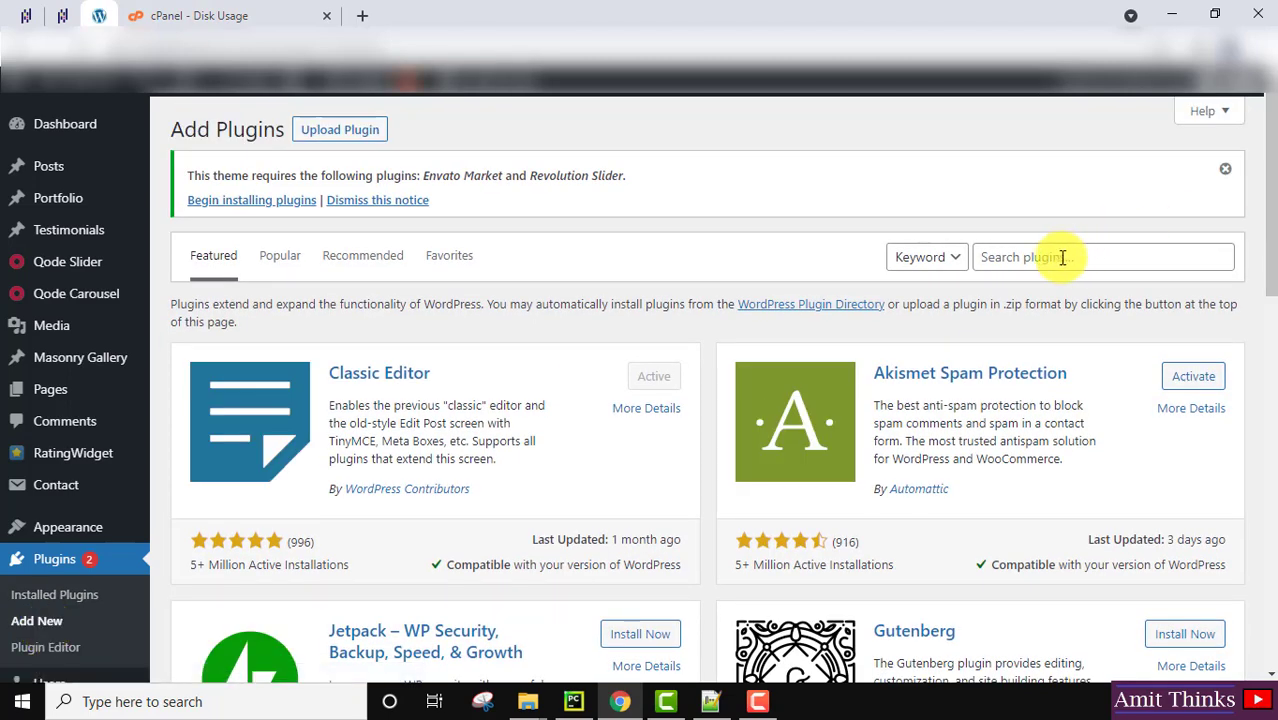
text(optimize database)
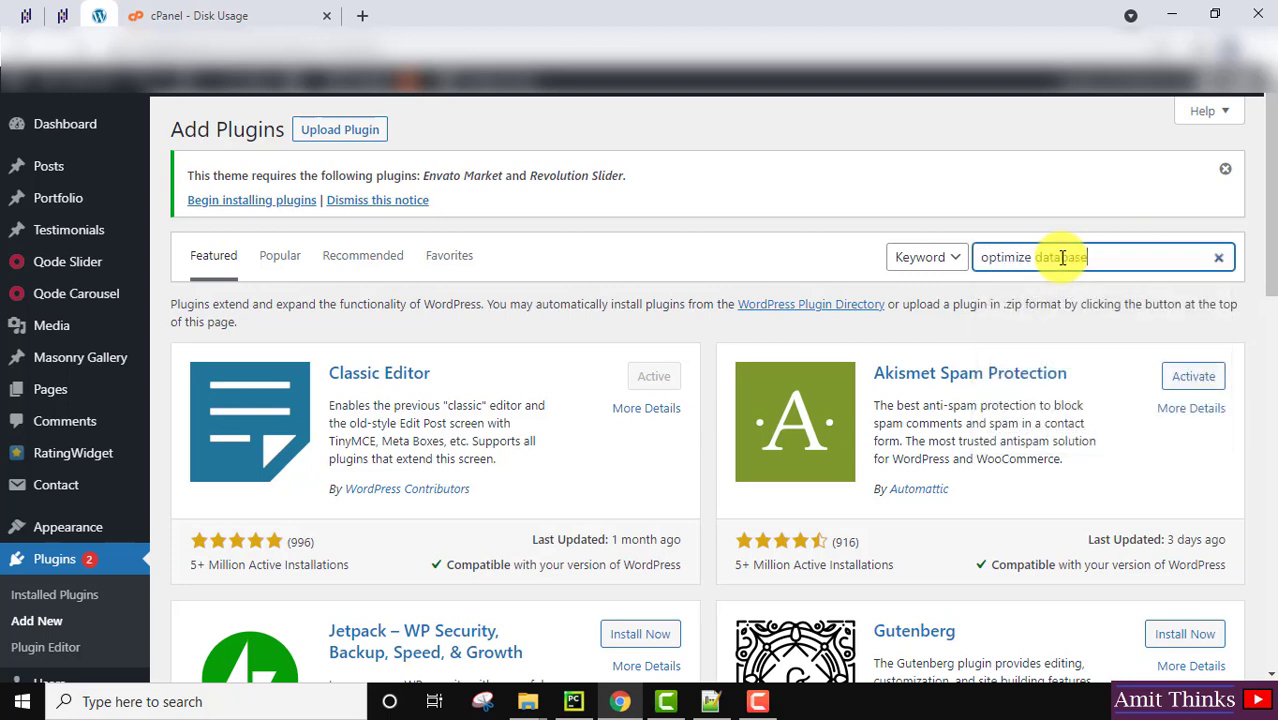
key(Enter)
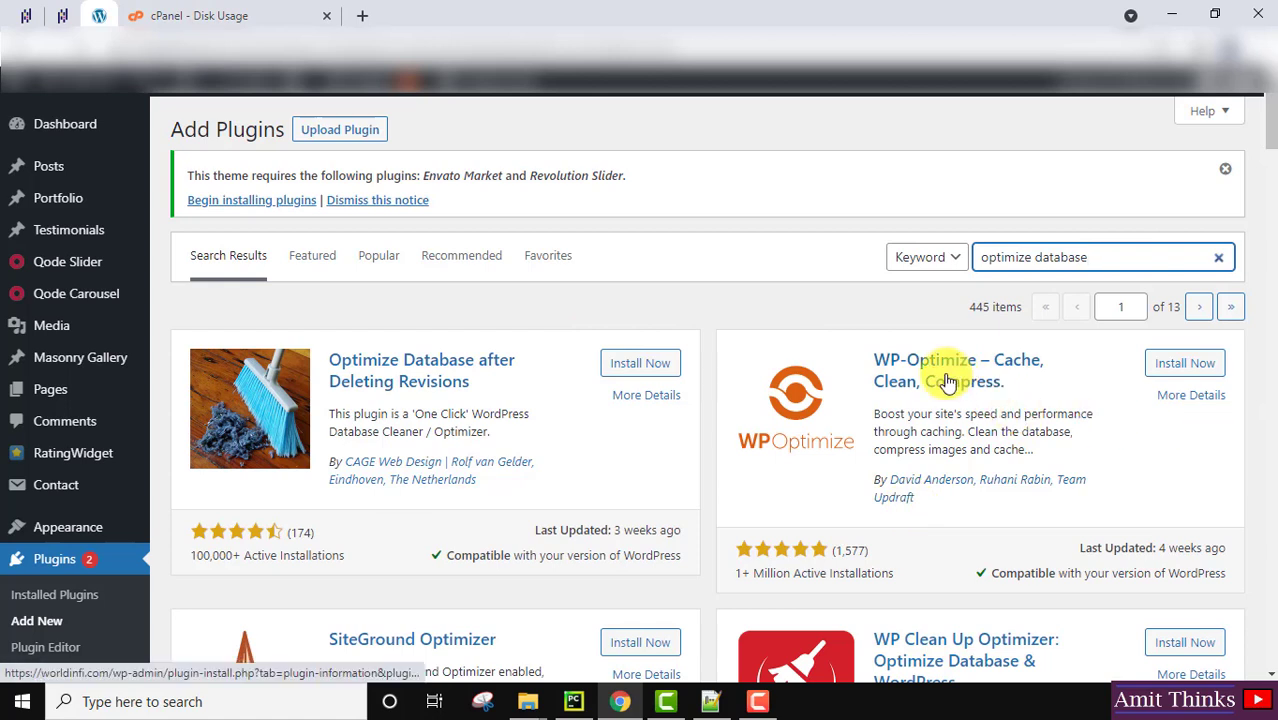
mouse_move(1092, 384)
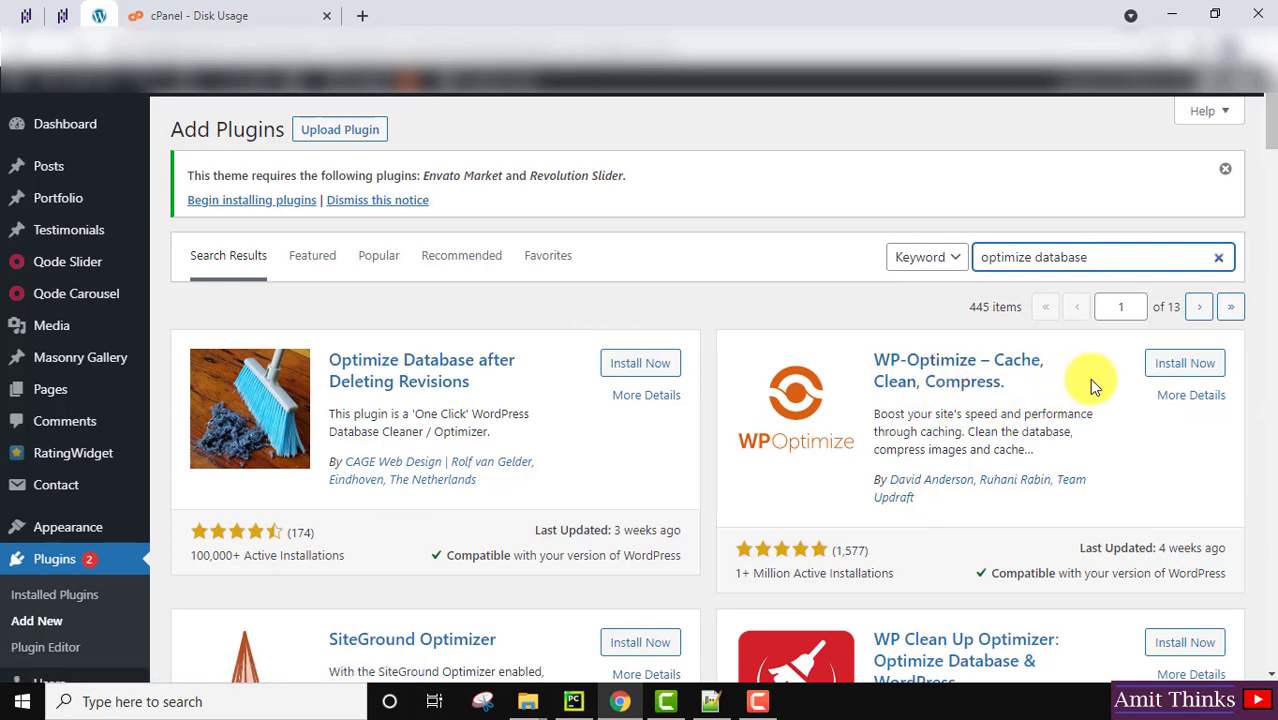
mouse_move(1184, 364)
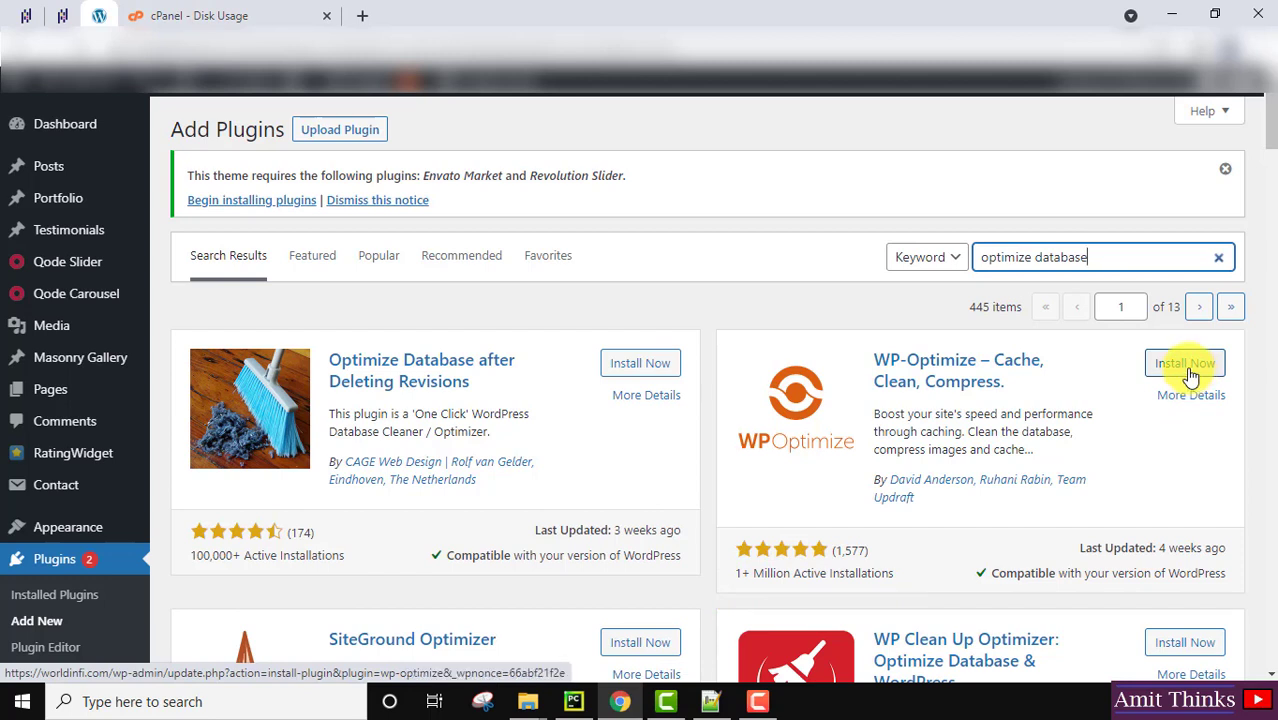
- Install WP-Optimize from its result card and activate it
click(1184, 362)
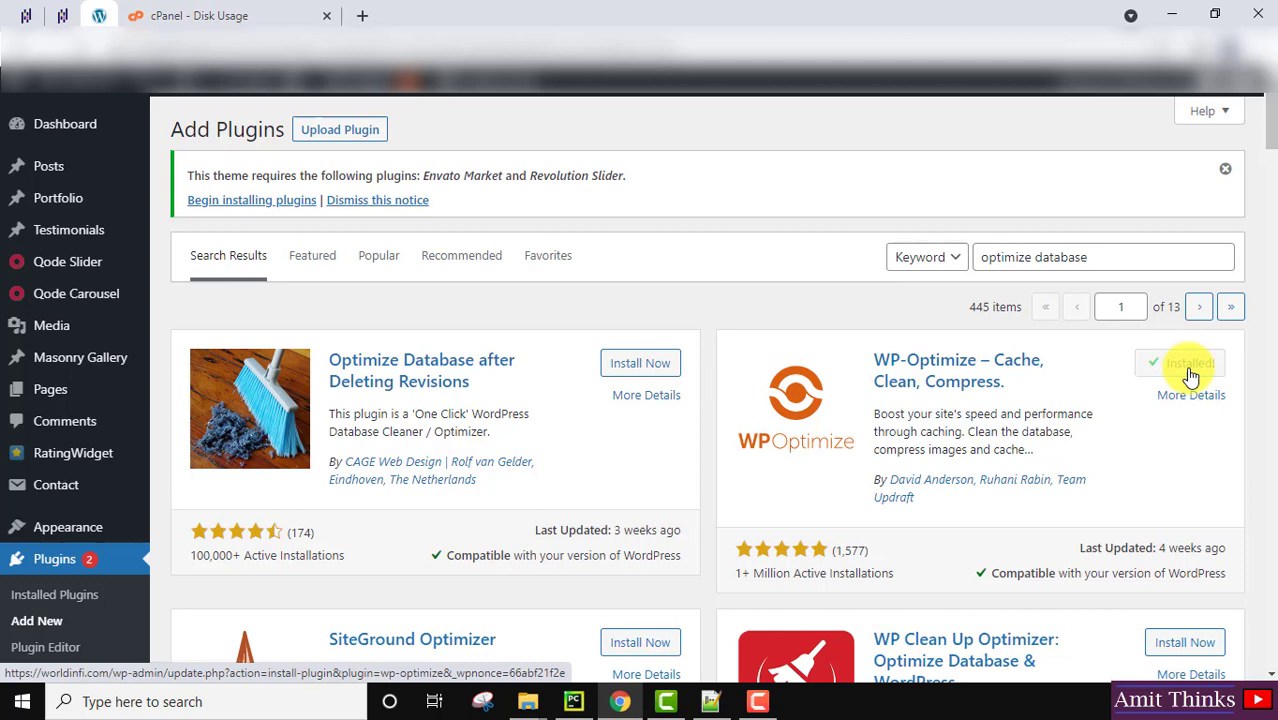
click(1190, 362)
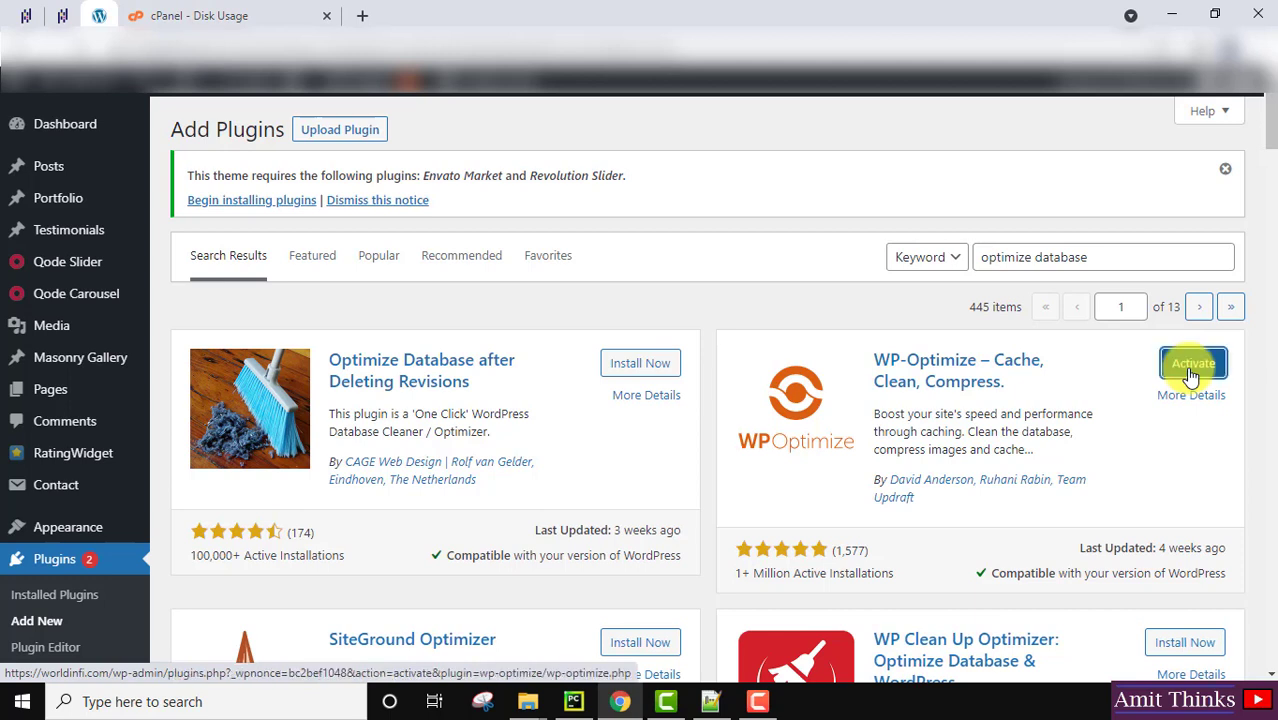
click(1192, 362)
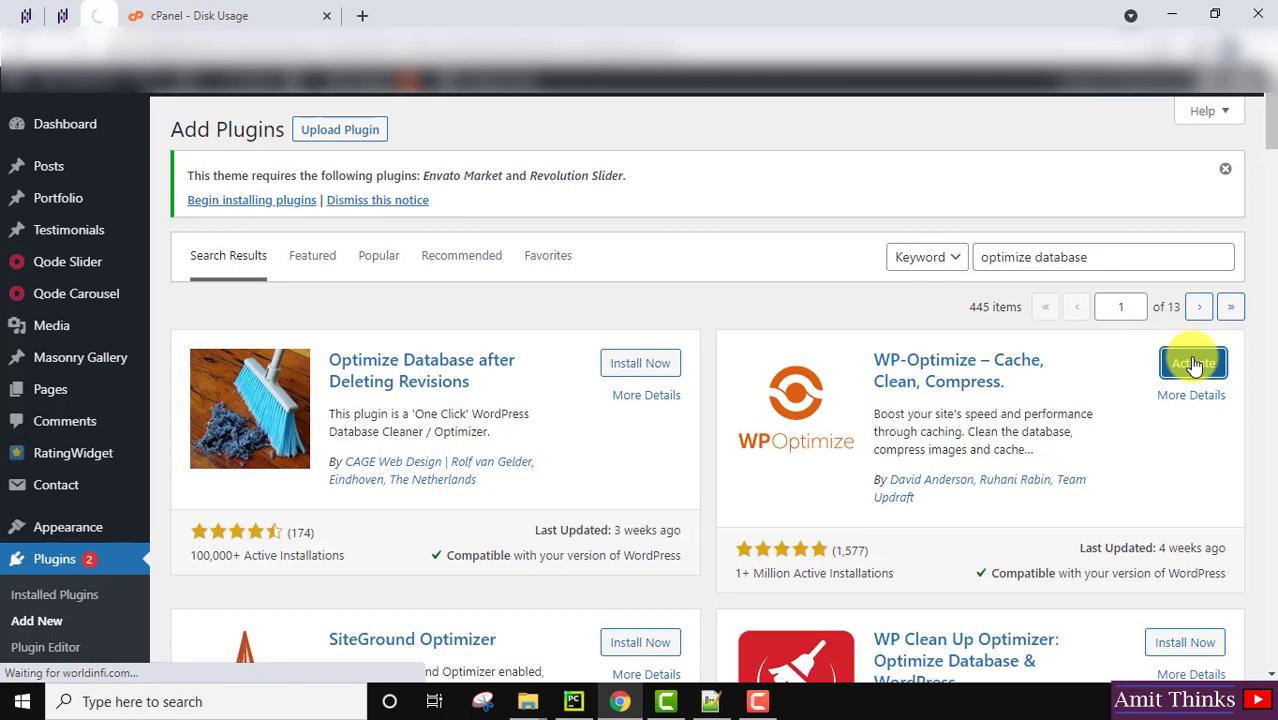
click(1192, 362)
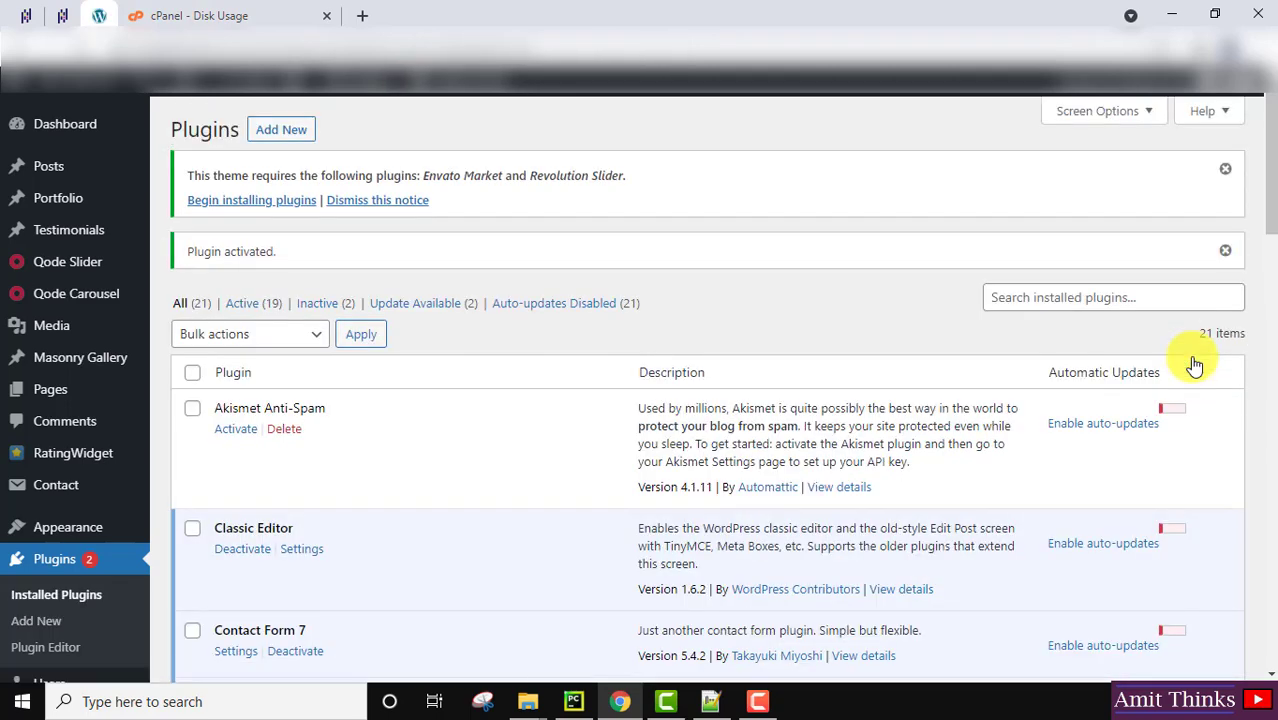
- Go to the WP-Optimize admin page showing its 'Thank you for installing' welcome
scroll(down, 3)
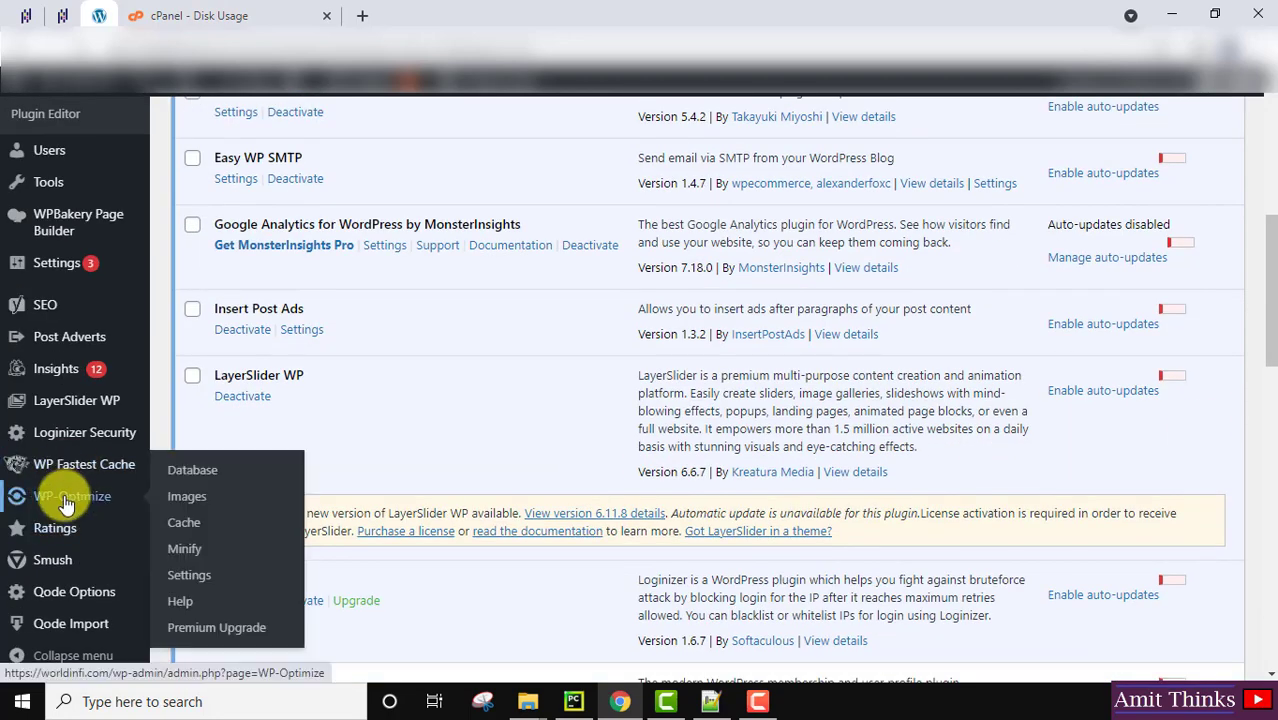
click(64, 496)
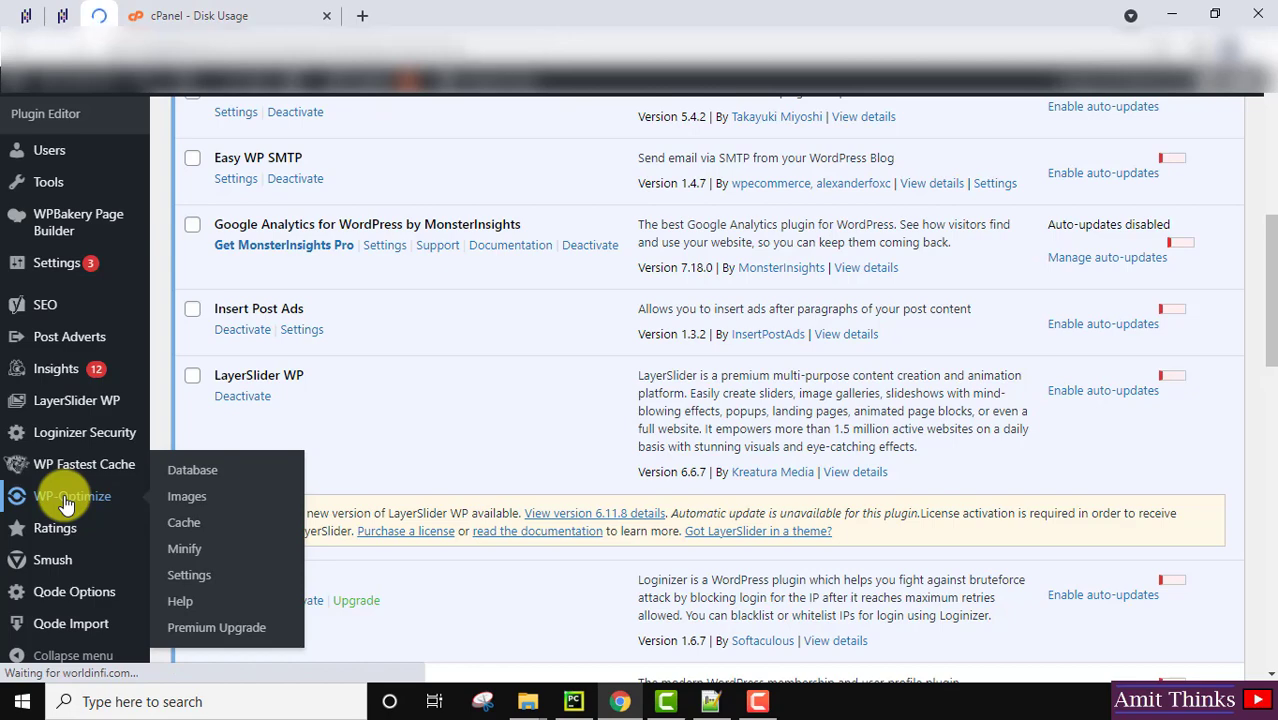
click(72, 496)
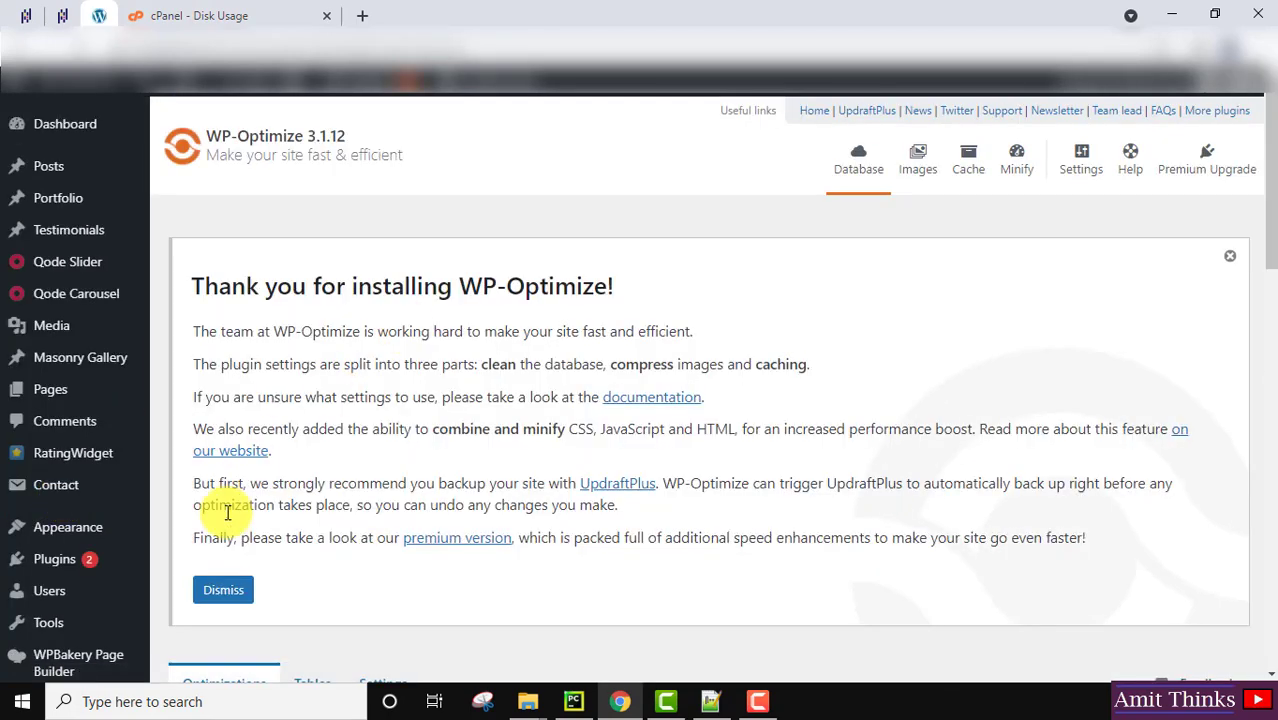
- Dismiss the welcome notice, tick Optimize database tables and scan the cleanup list
click(224, 588)
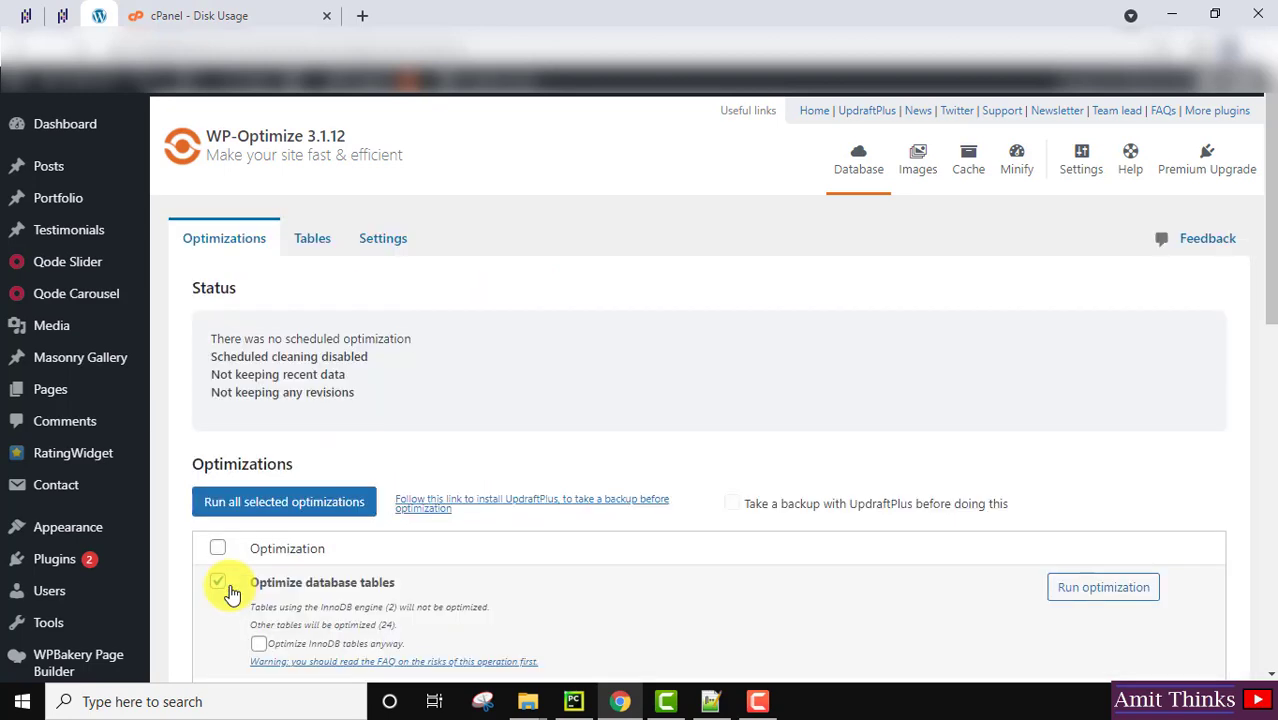
click(218, 580)
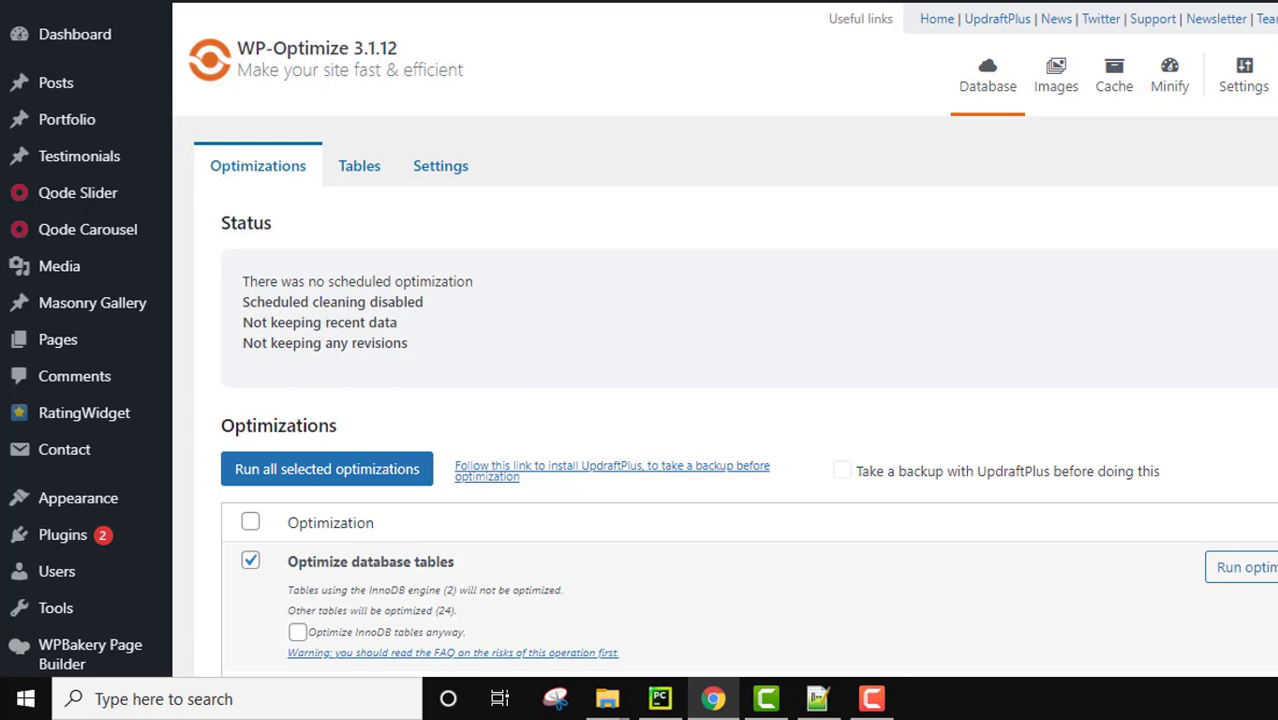
scroll(down, 3)
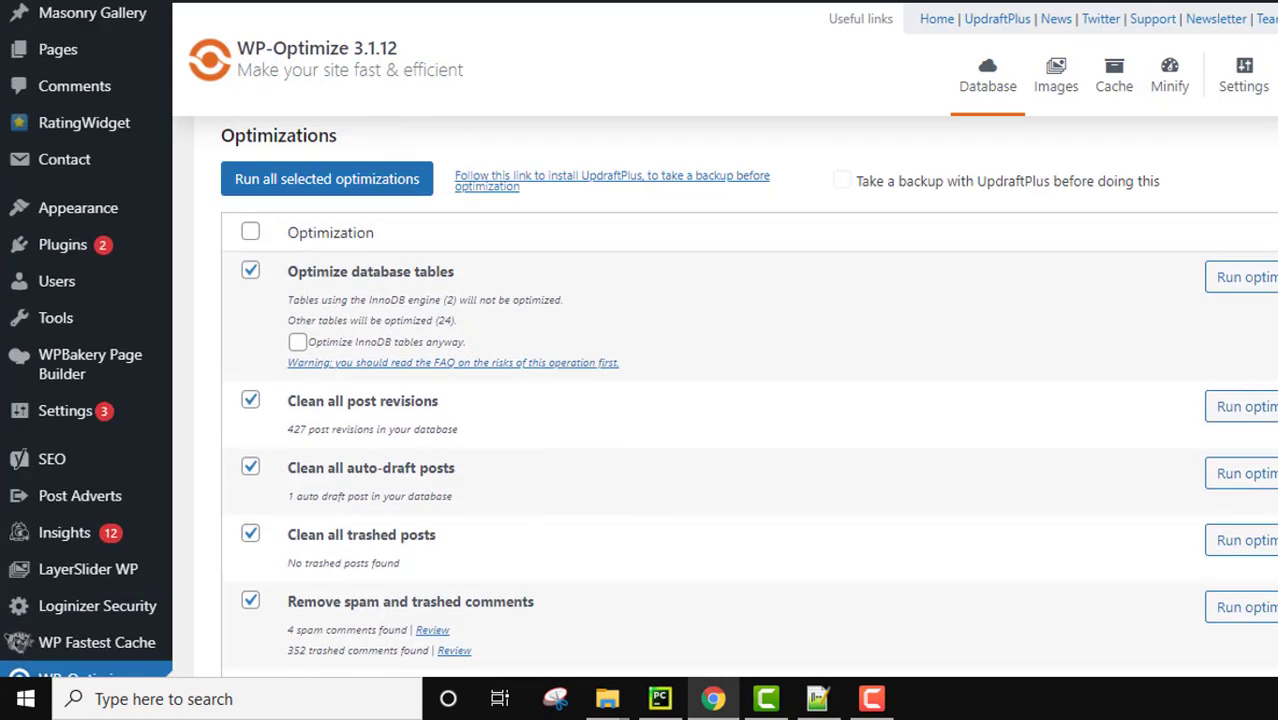
mouse_move(920, 168)
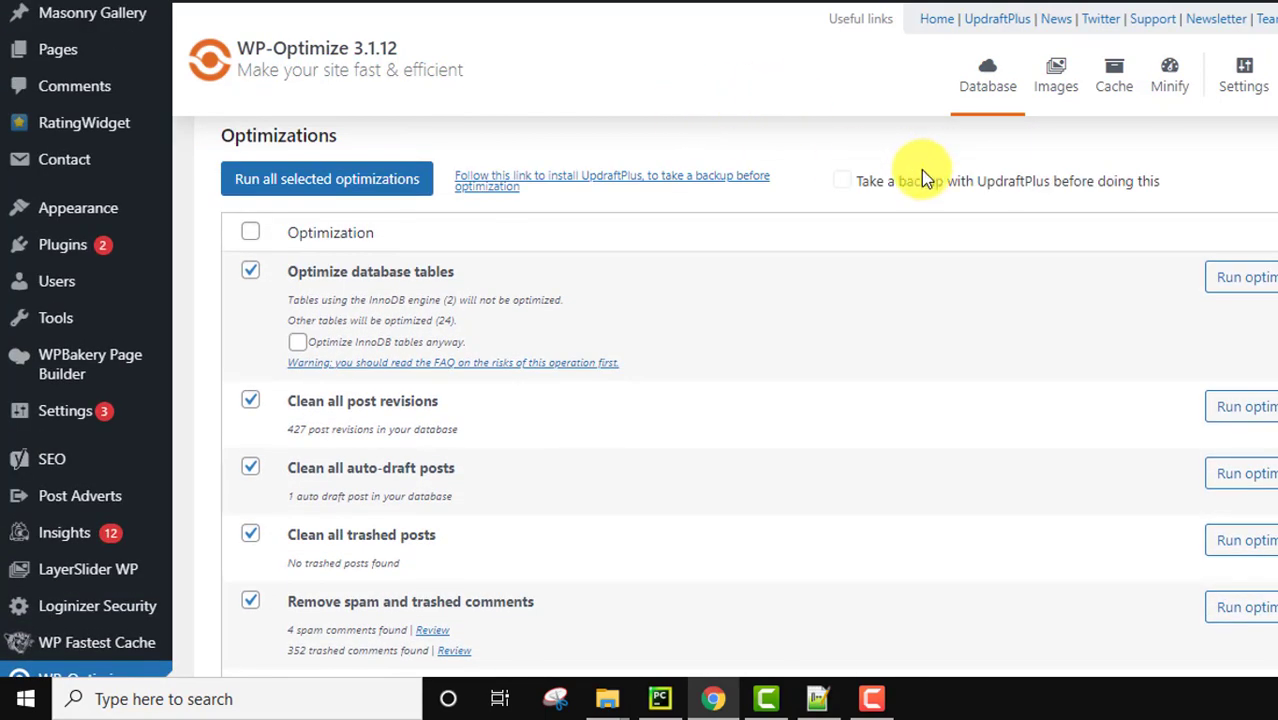
mouse_move(1090, 210)
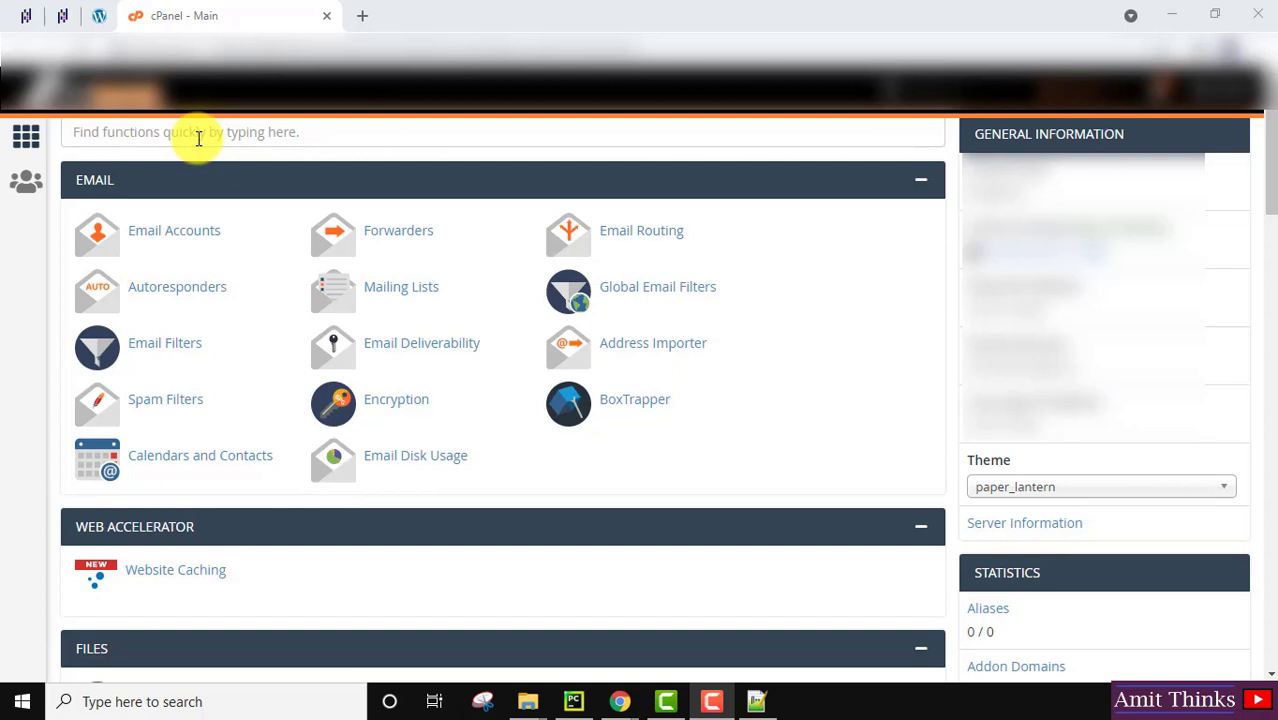
- Find 'backup' in cPanel's function search and go to the Backup page
text(back)
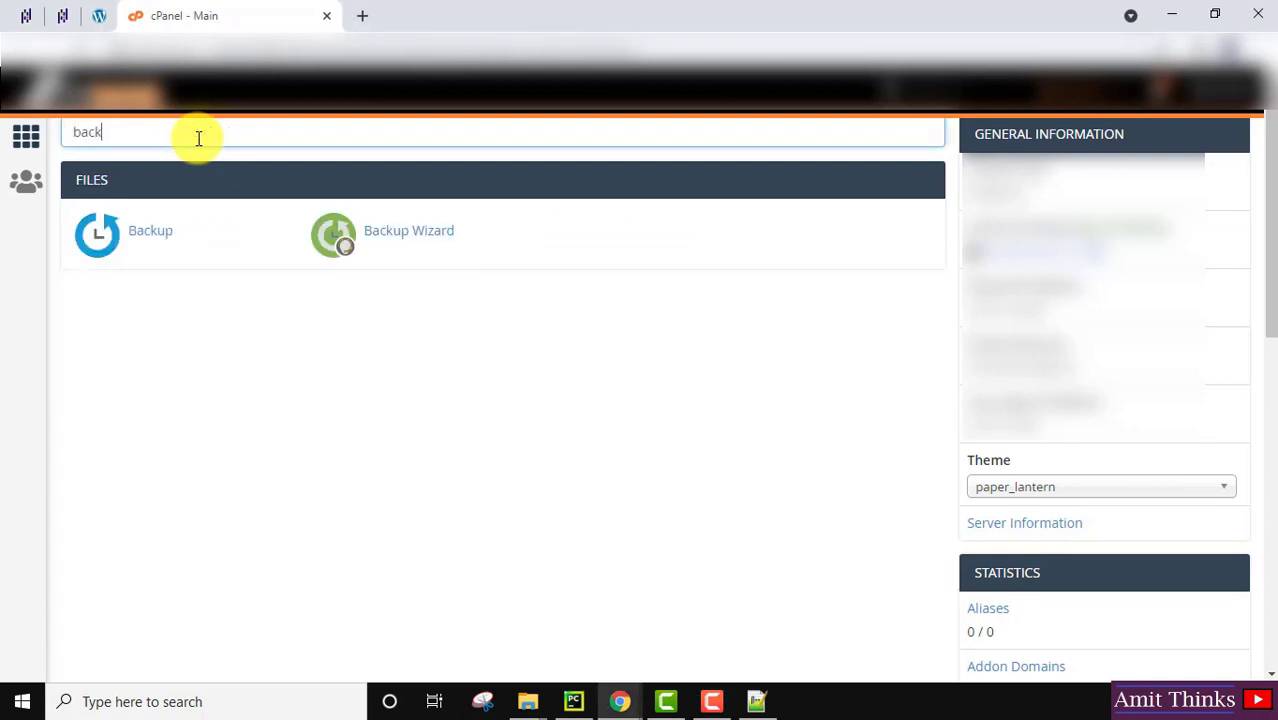
text(up)
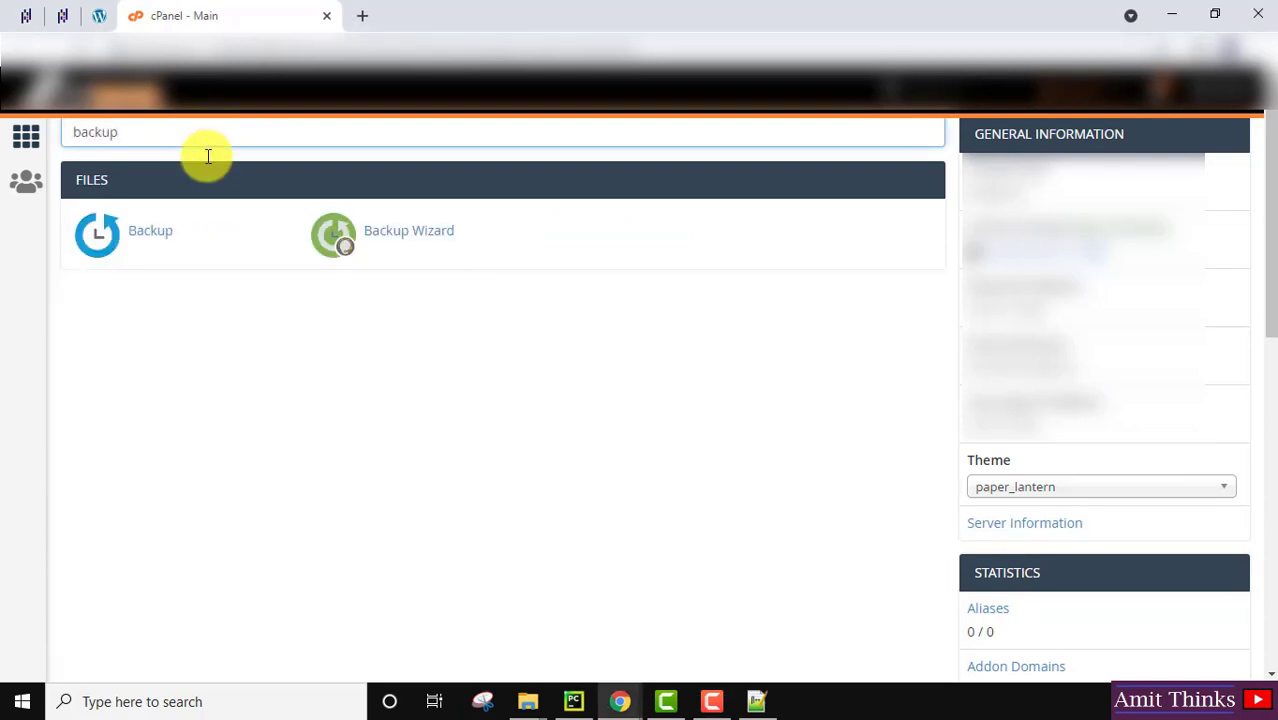
click(150, 230)
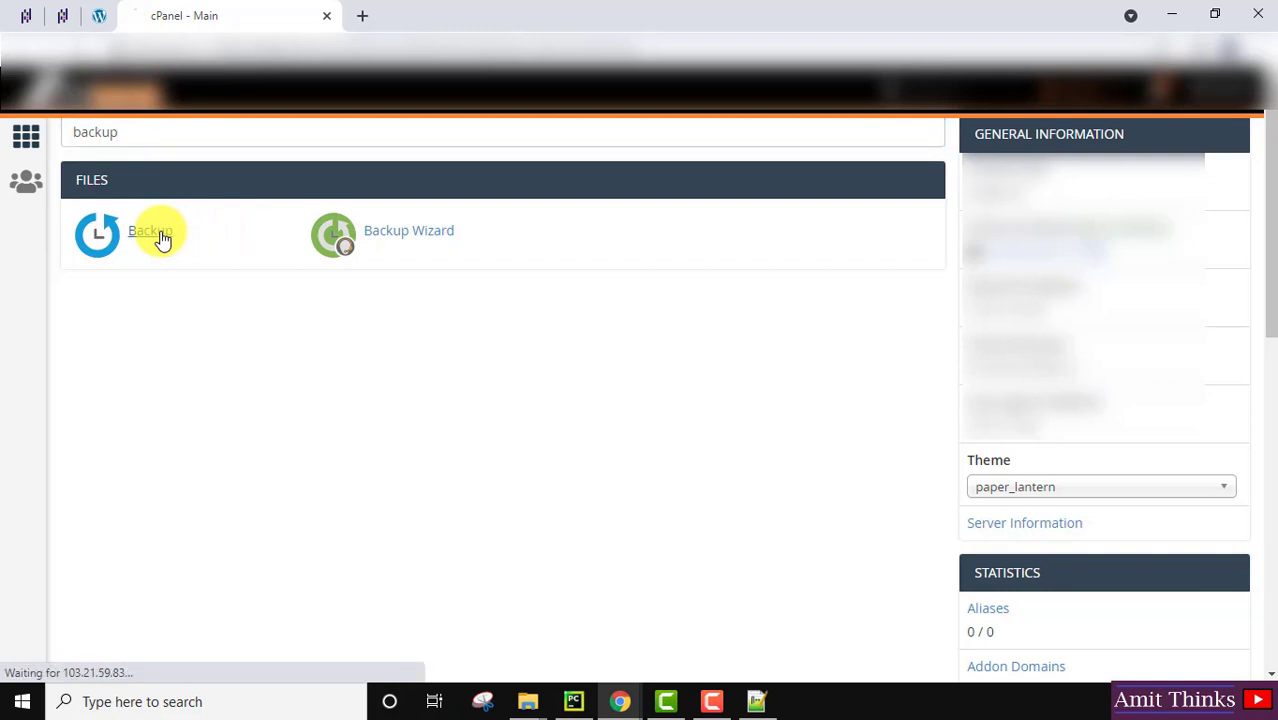
click(148, 230)
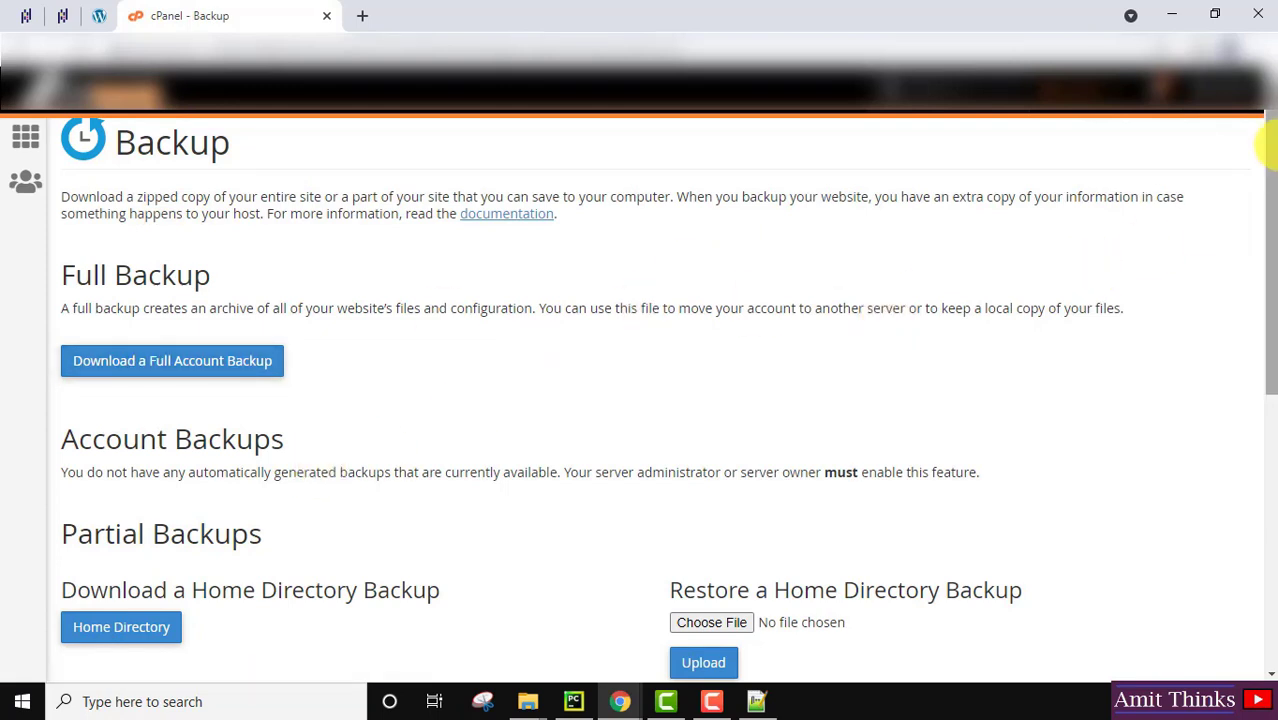
- Scroll the Backup page down to the Partial Backups downloads
scroll(down, 3)
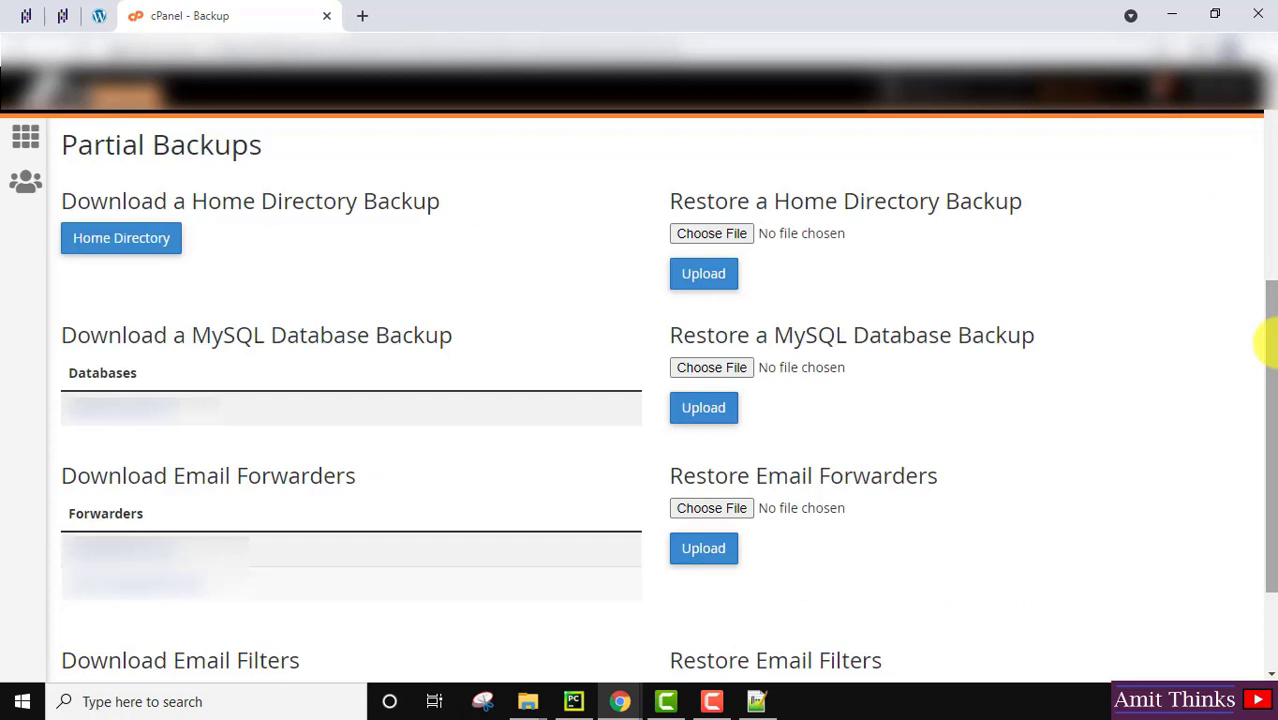
mouse_move(244, 336)
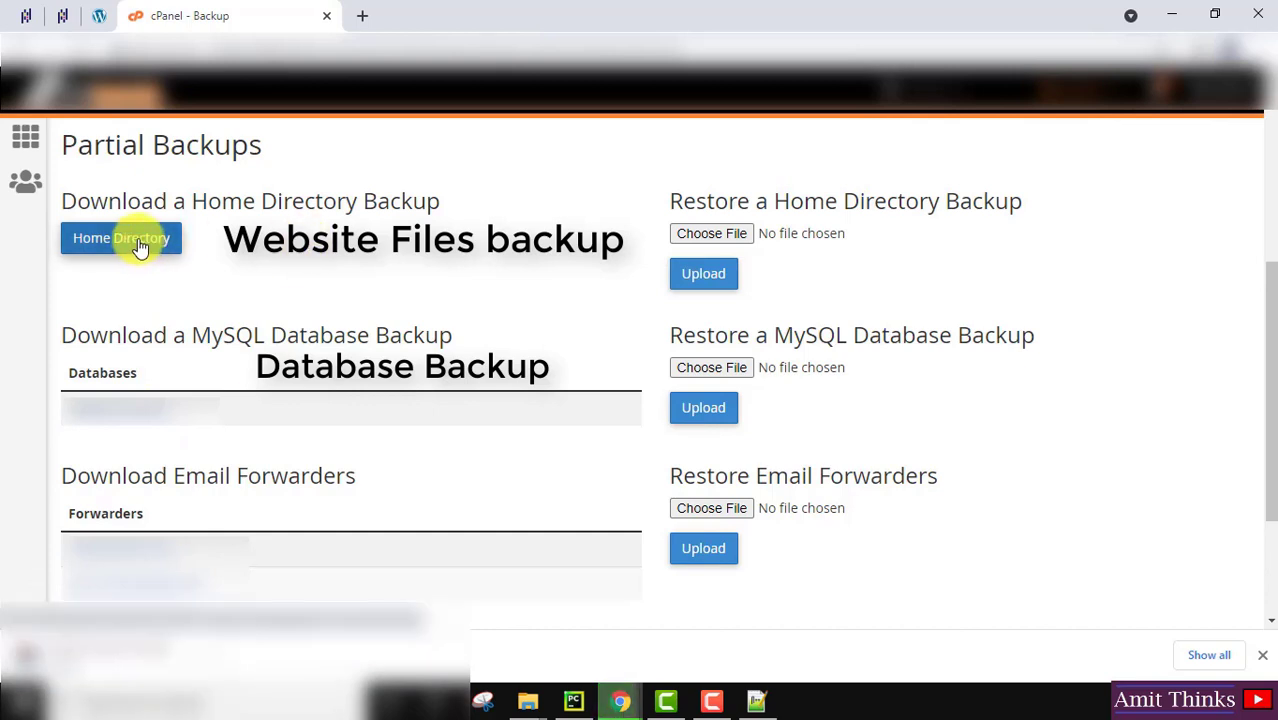
- Download the Home Directory backup of the website files
click(122, 236)
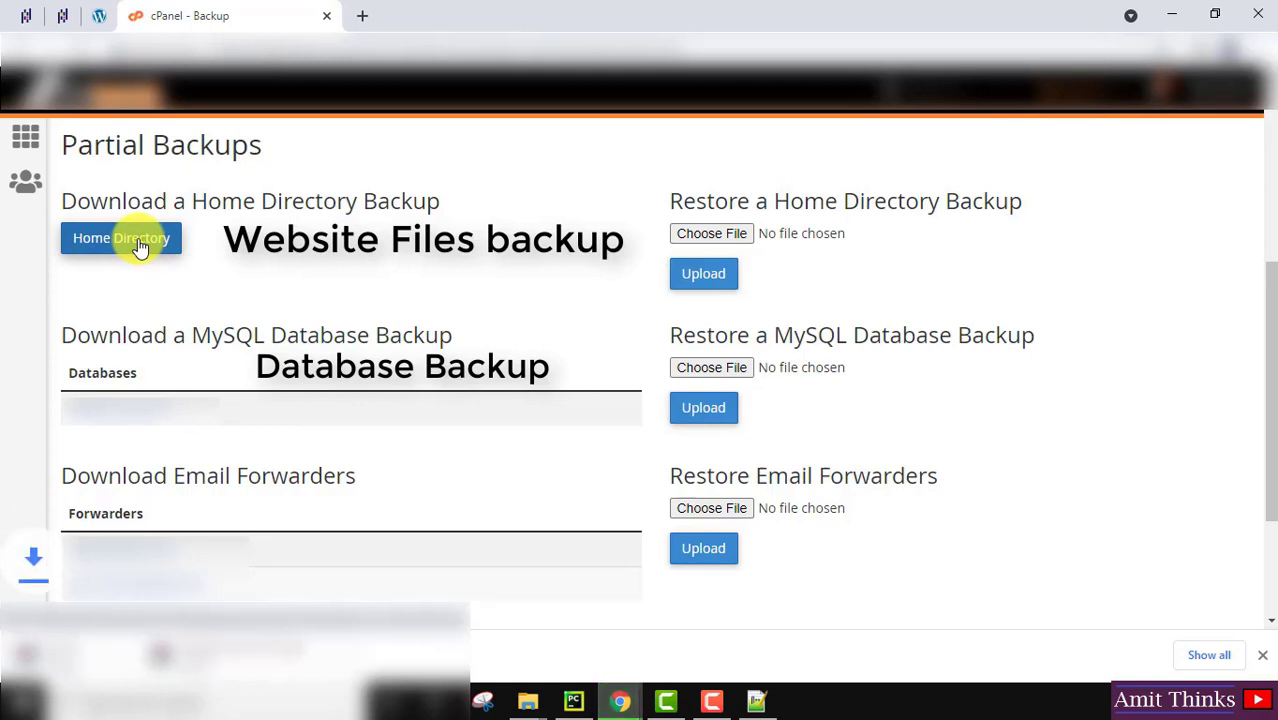
click(122, 236)
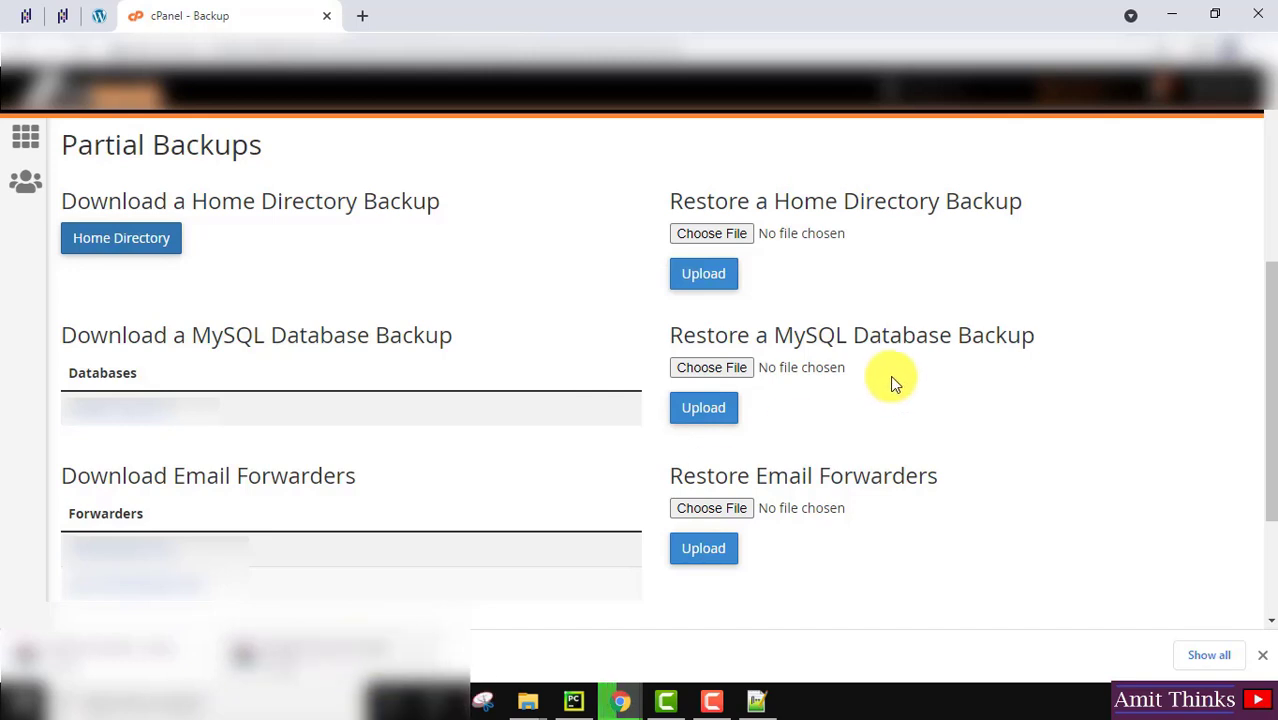
mouse_move(600, 190)
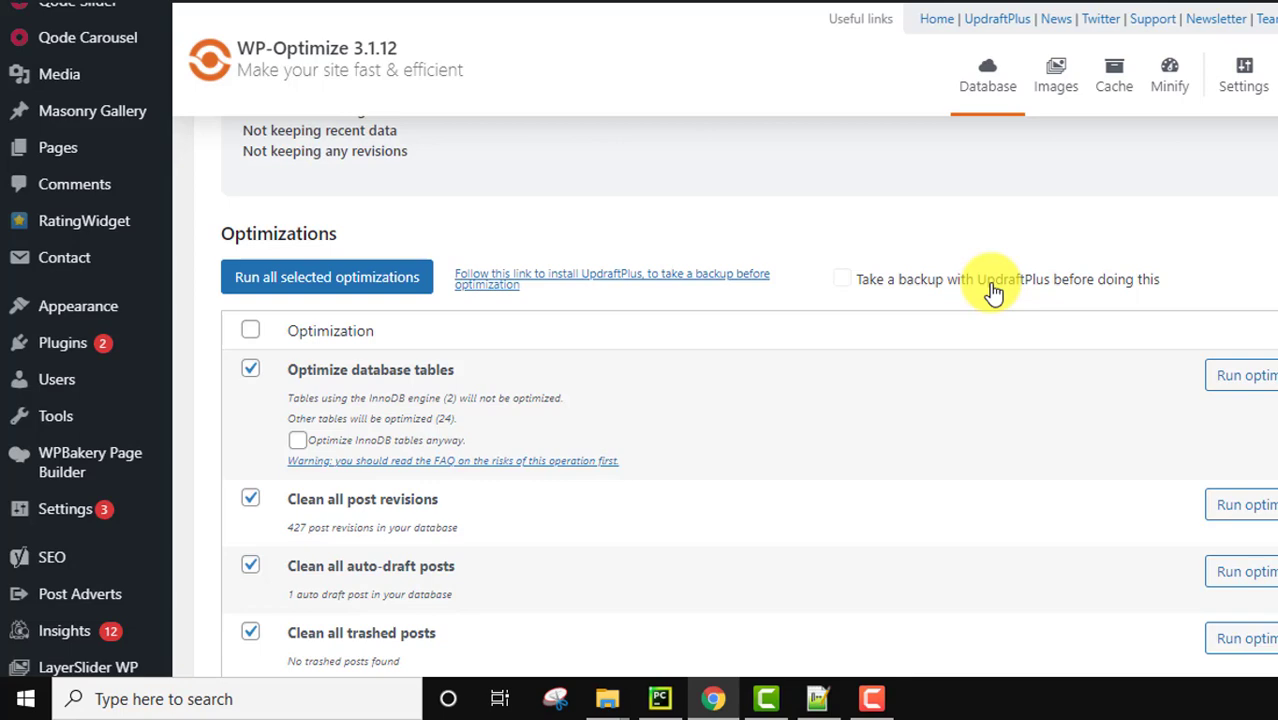
- Untick the auto-draft posts and trashed posts cleanups on the Database tab
scroll(down, 3)
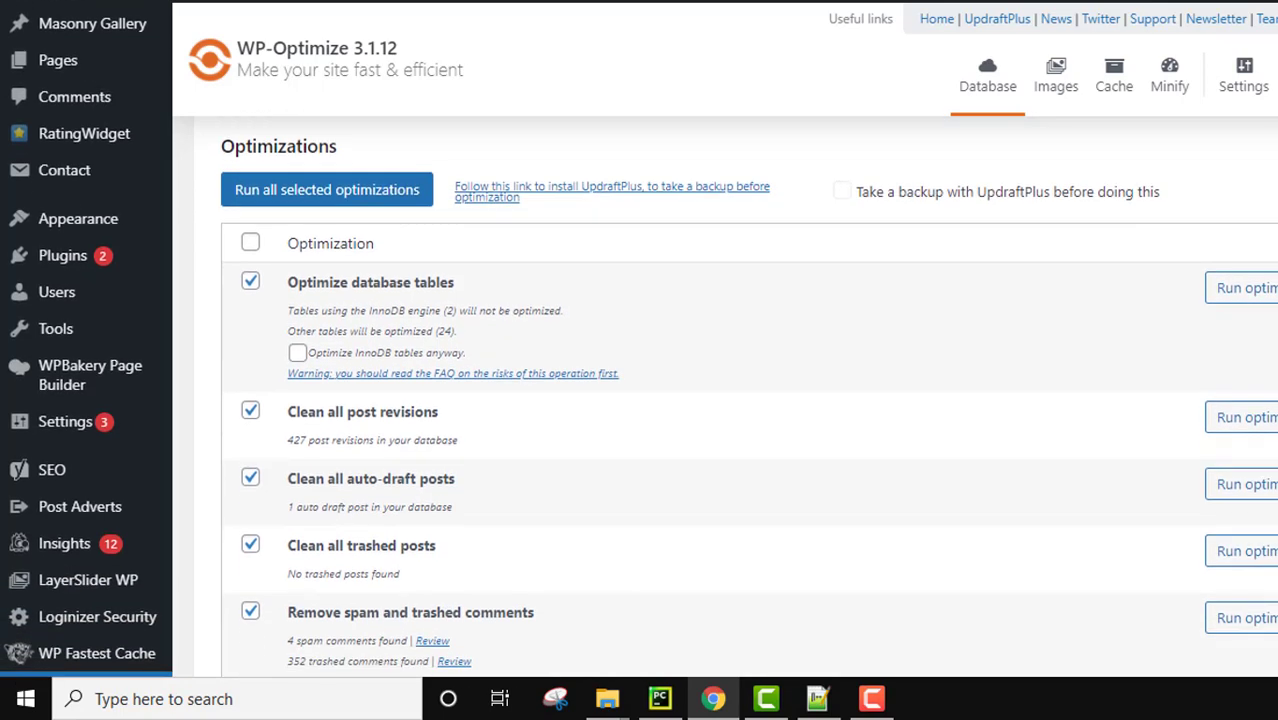
mouse_move(344, 296)
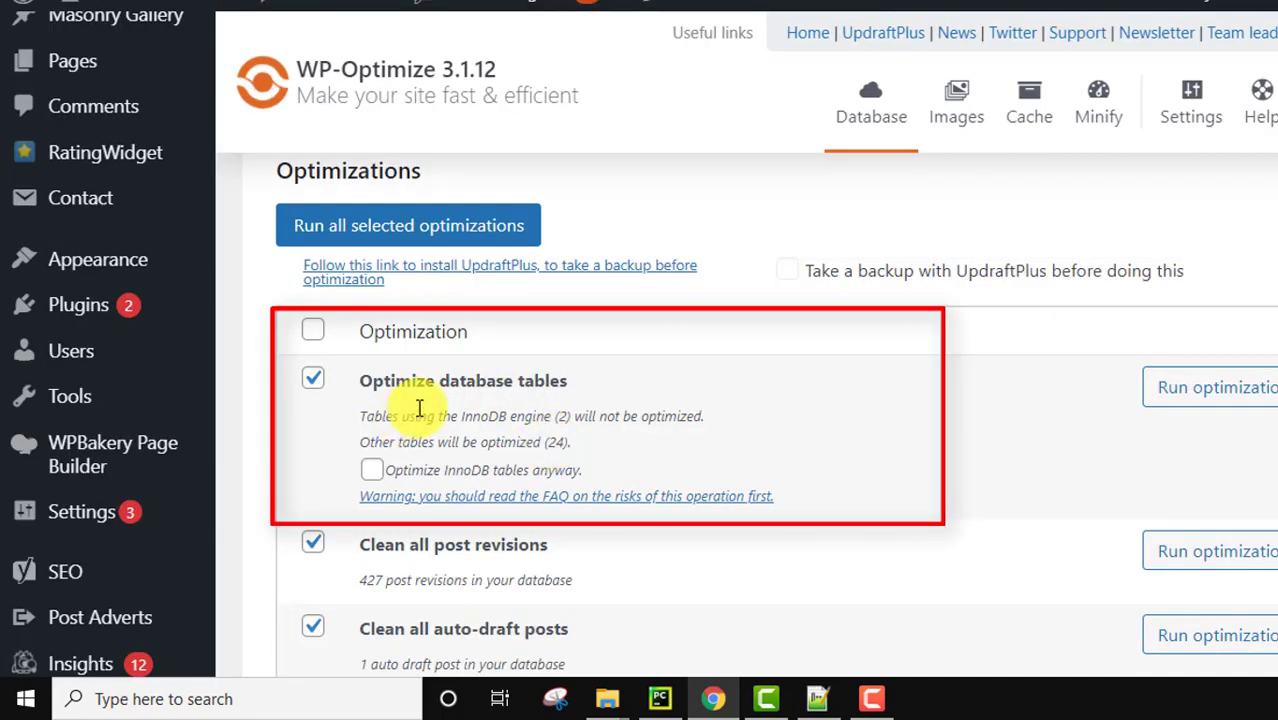
mouse_move(556, 440)
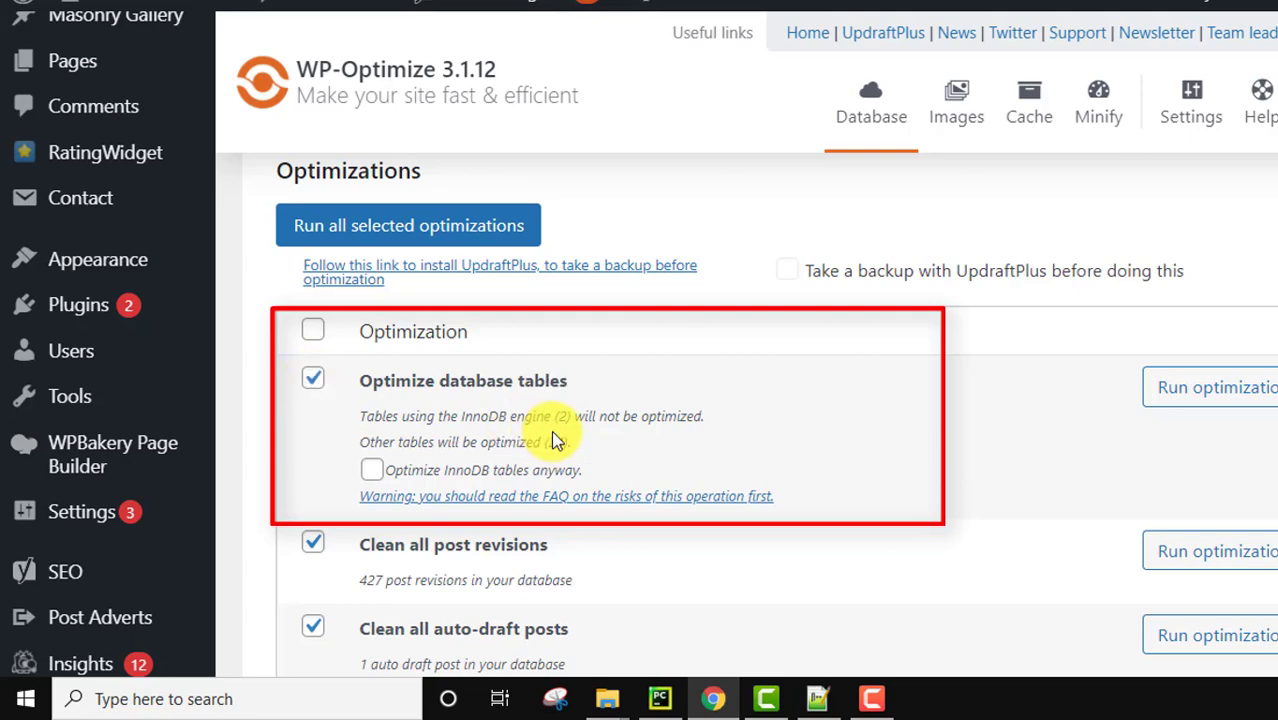
scroll(down, 3)
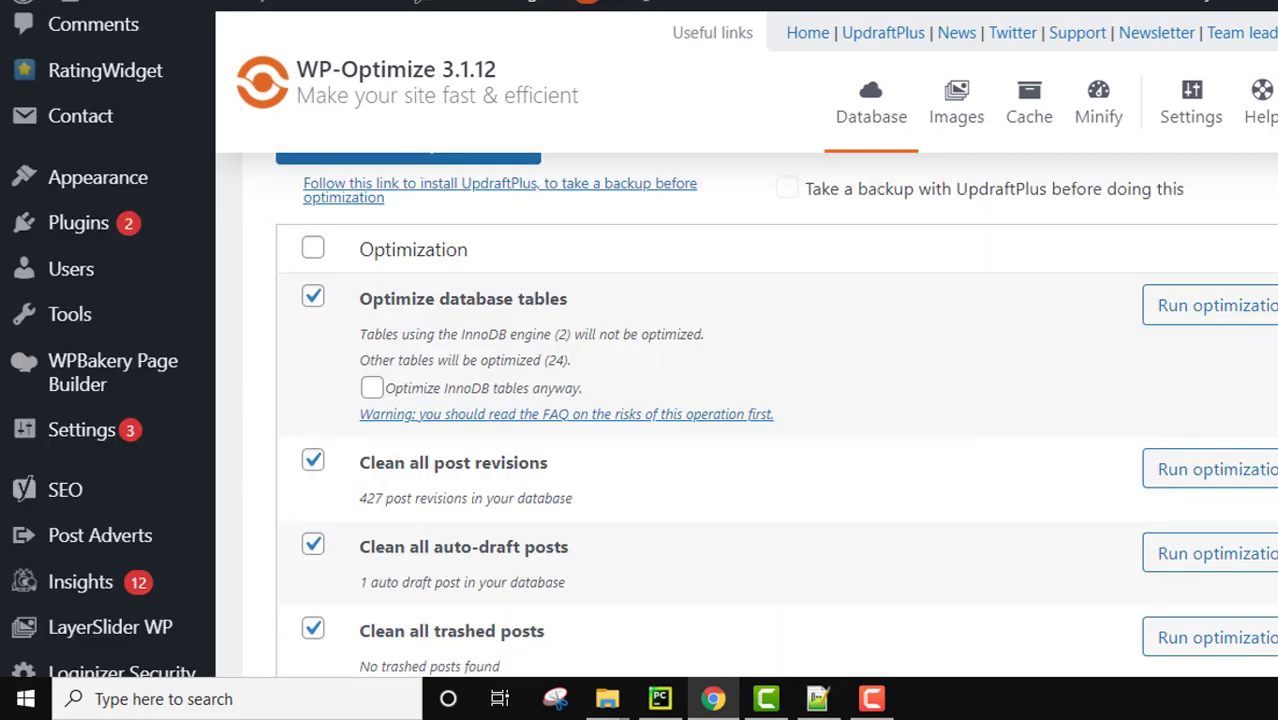
scroll(down, 3)
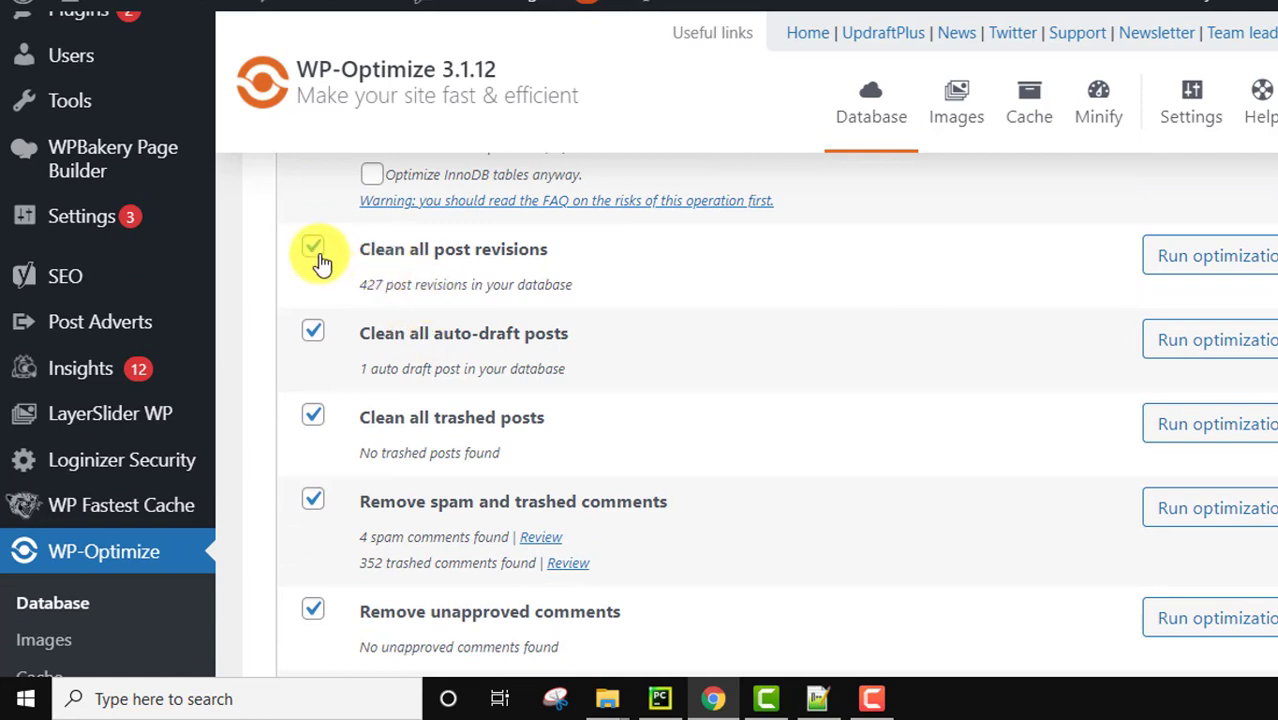
click(312, 330)
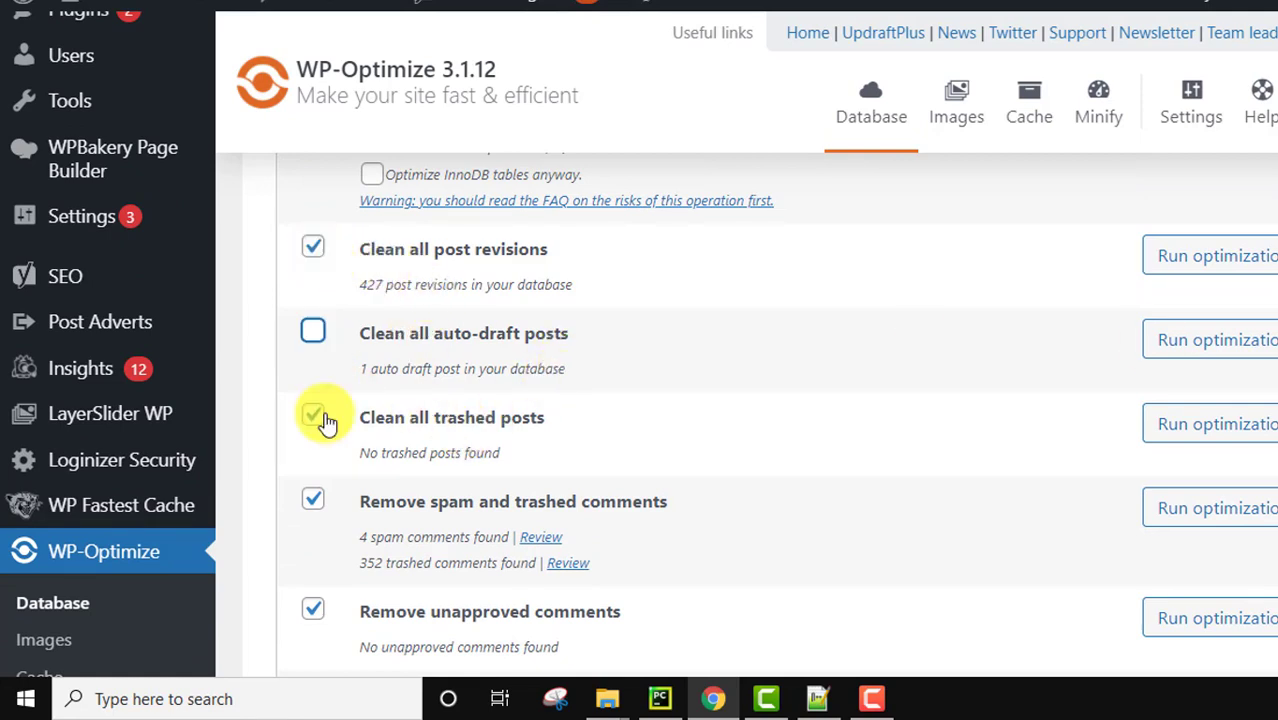
click(312, 418)
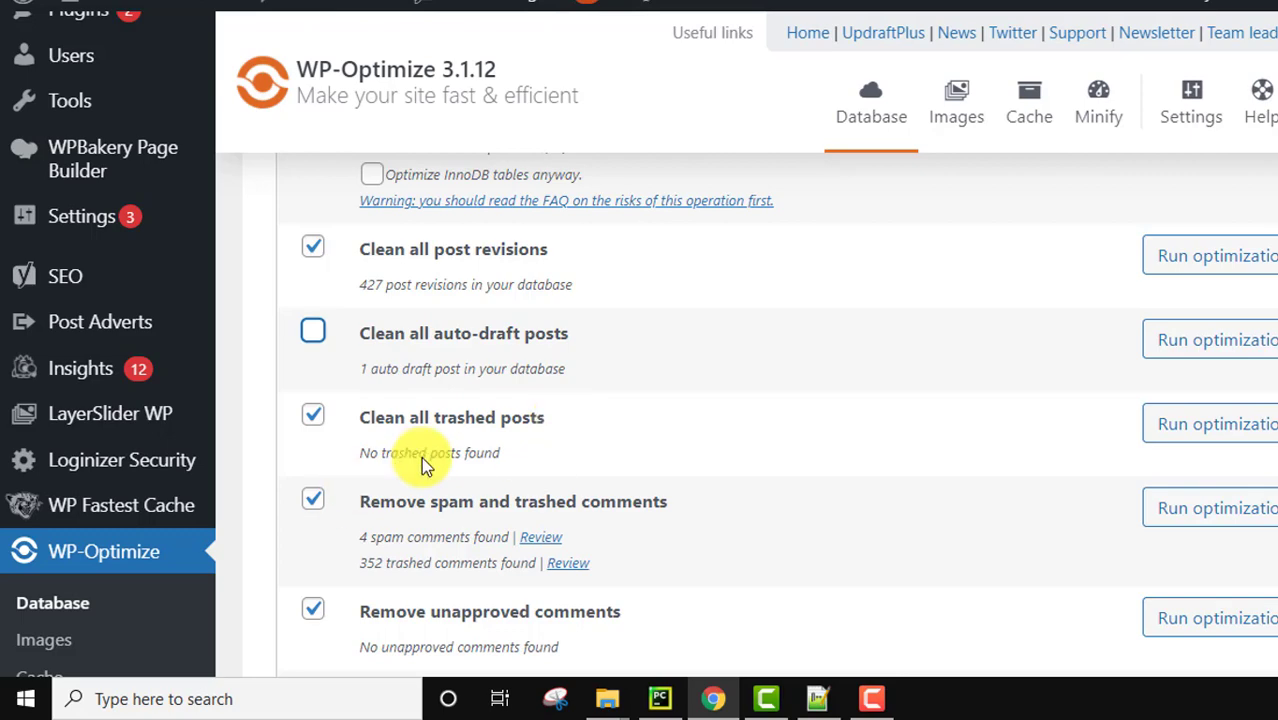
click(312, 414)
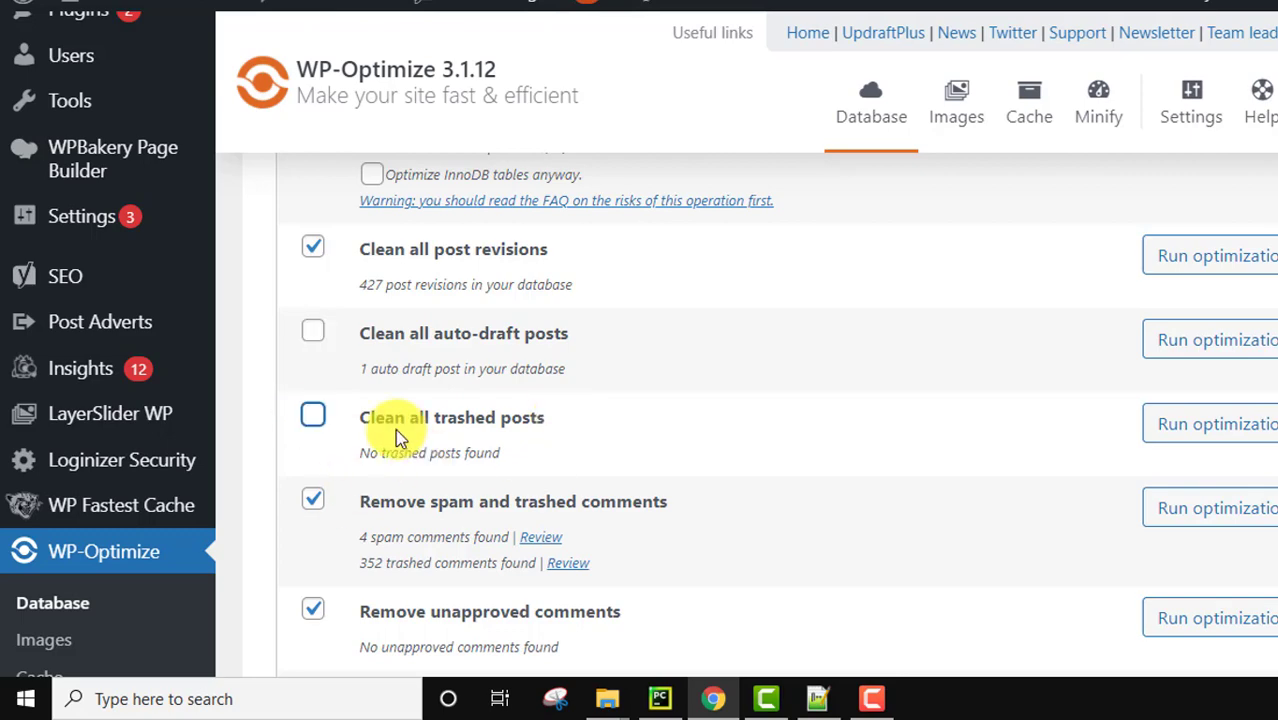
- Tick removal of expired transient options and cleaning of orphaned post meta data
scroll(down, 3)
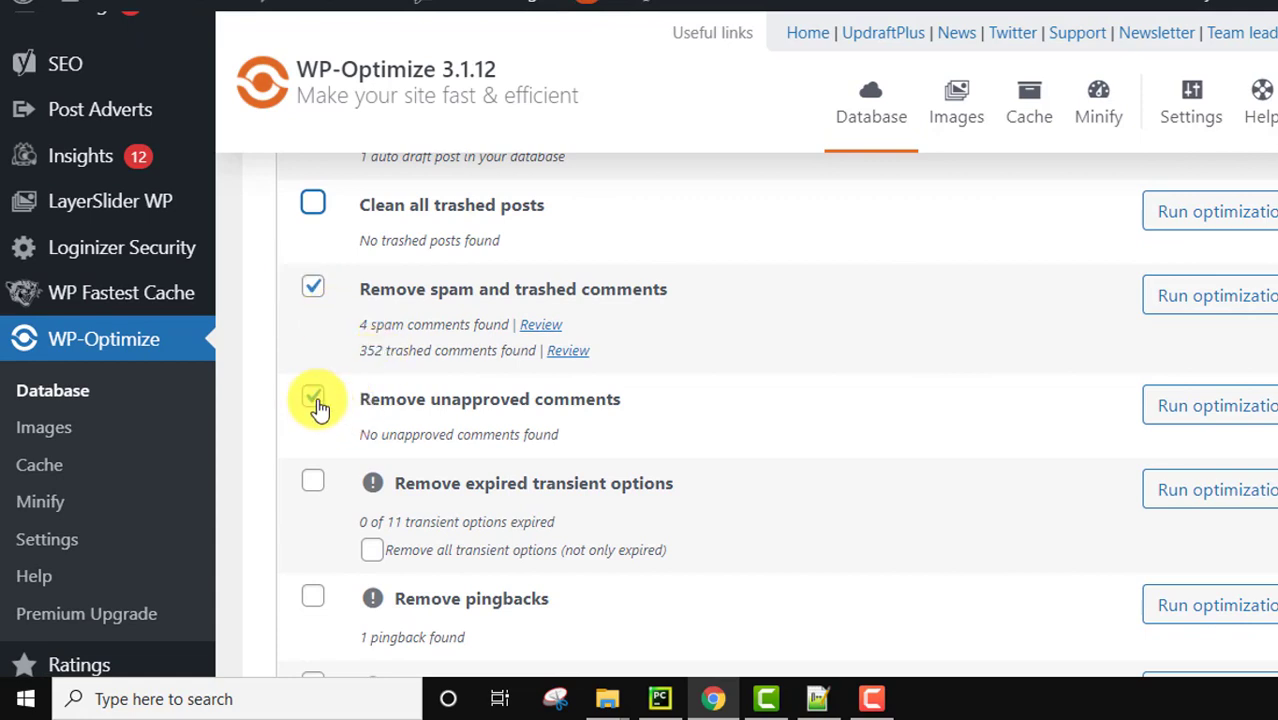
scroll(down, 3)
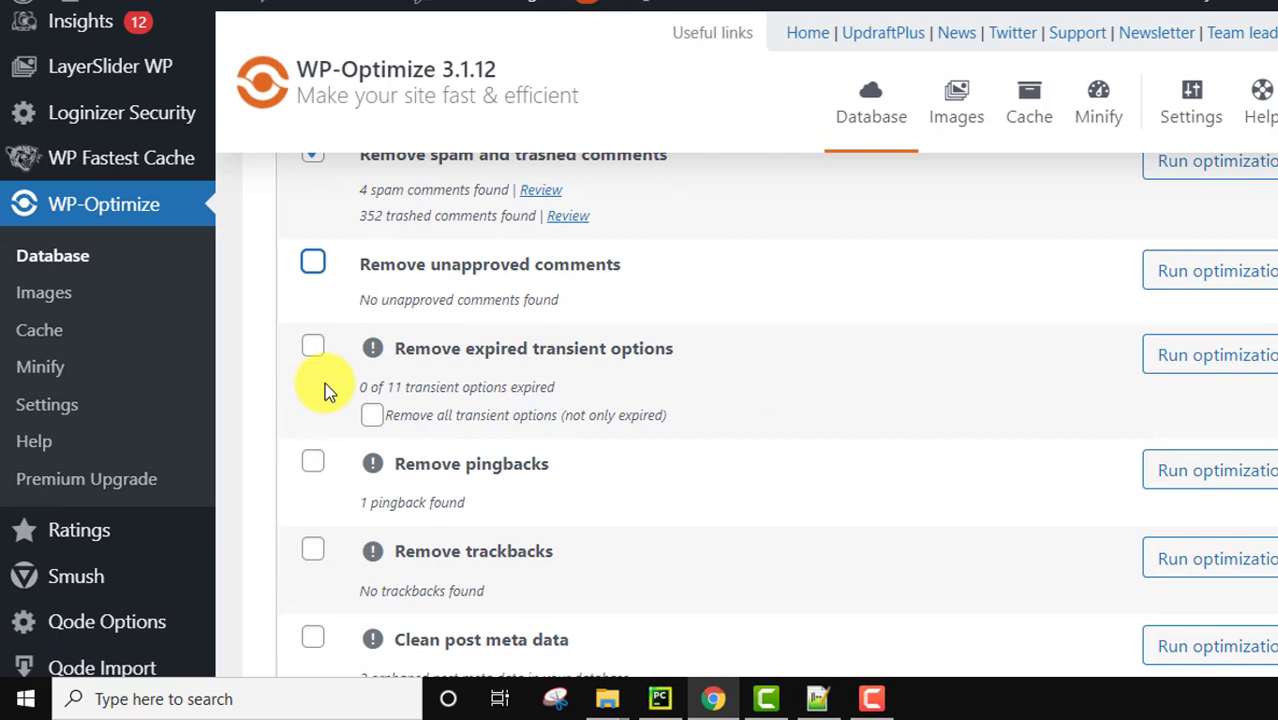
click(312, 346)
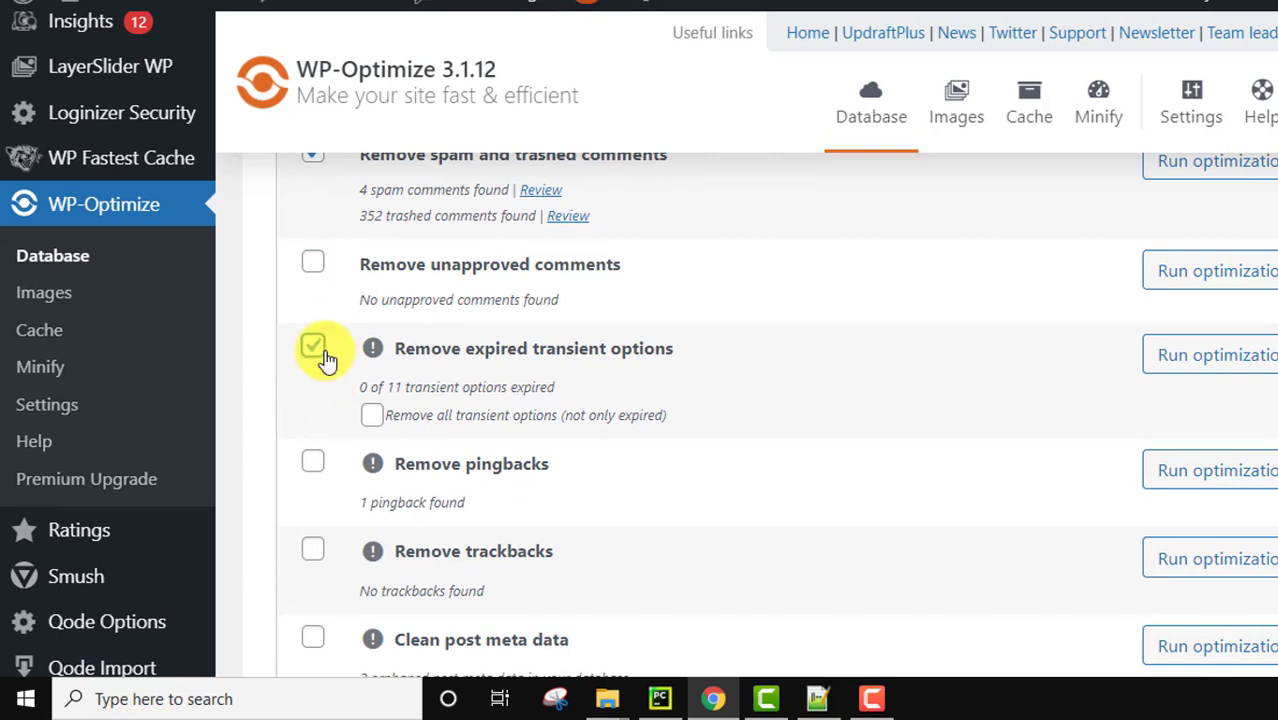
click(312, 346)
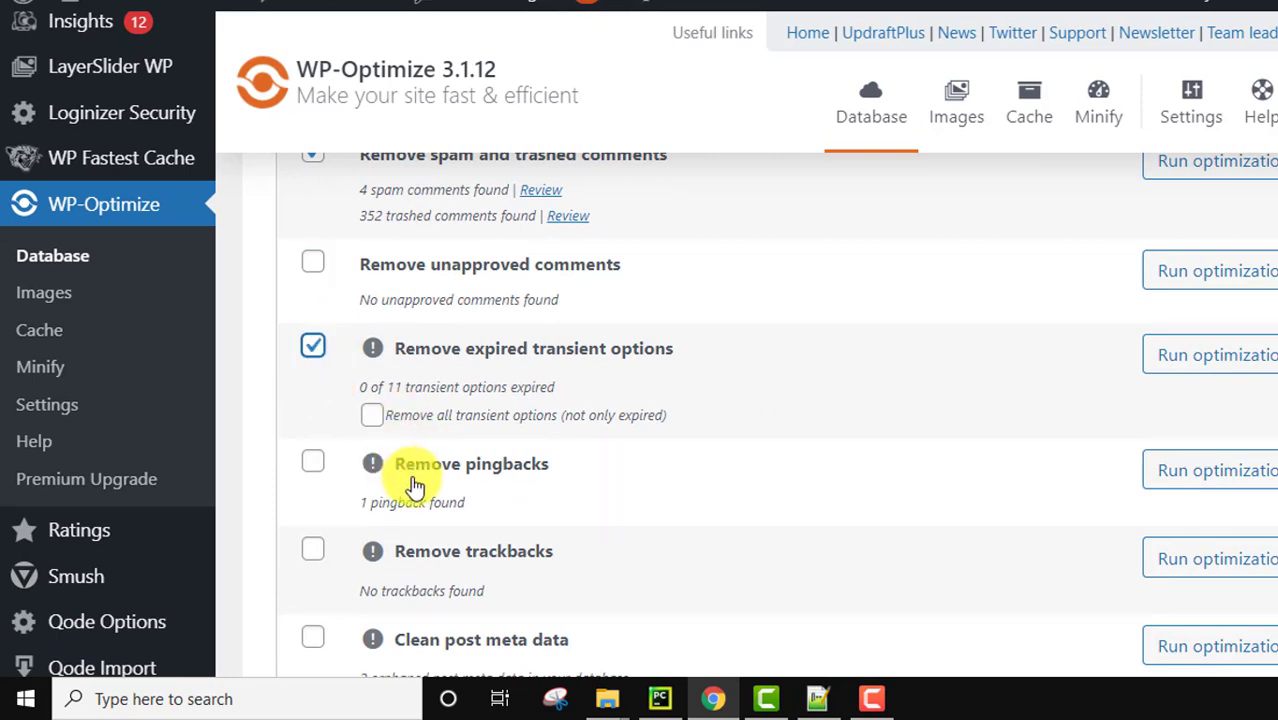
scroll(down, 3)
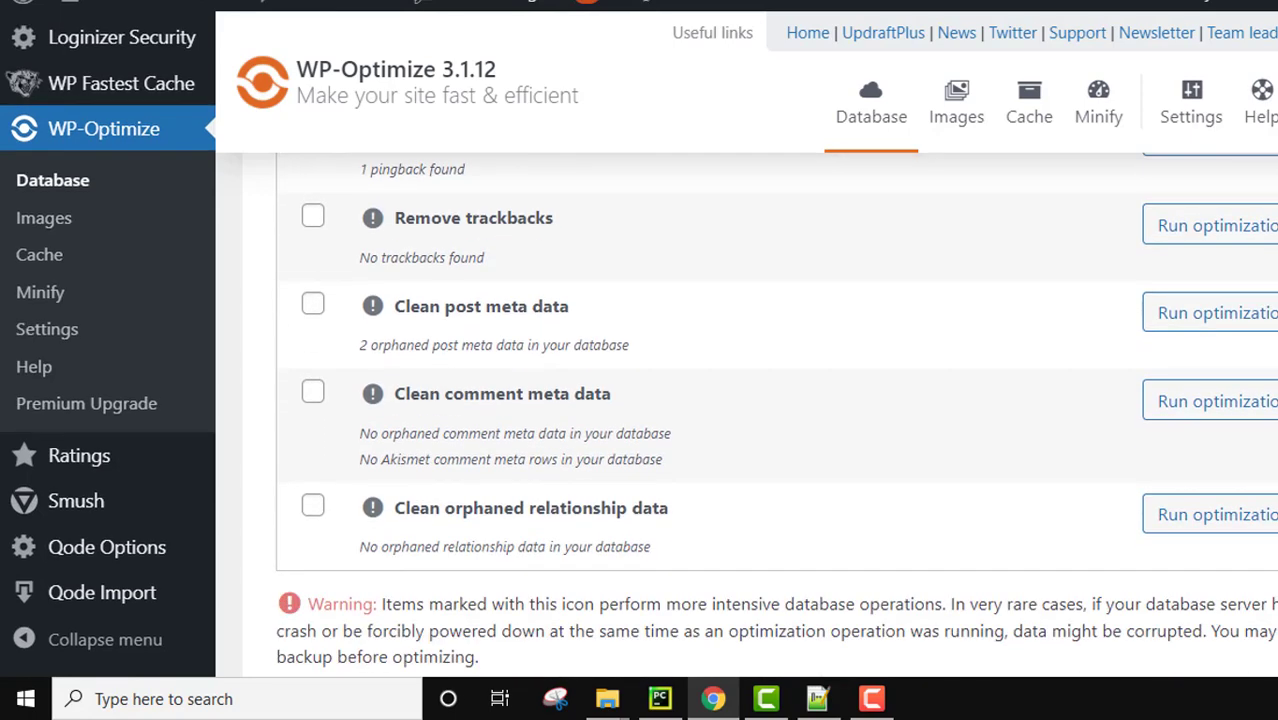
scroll(down, 3)
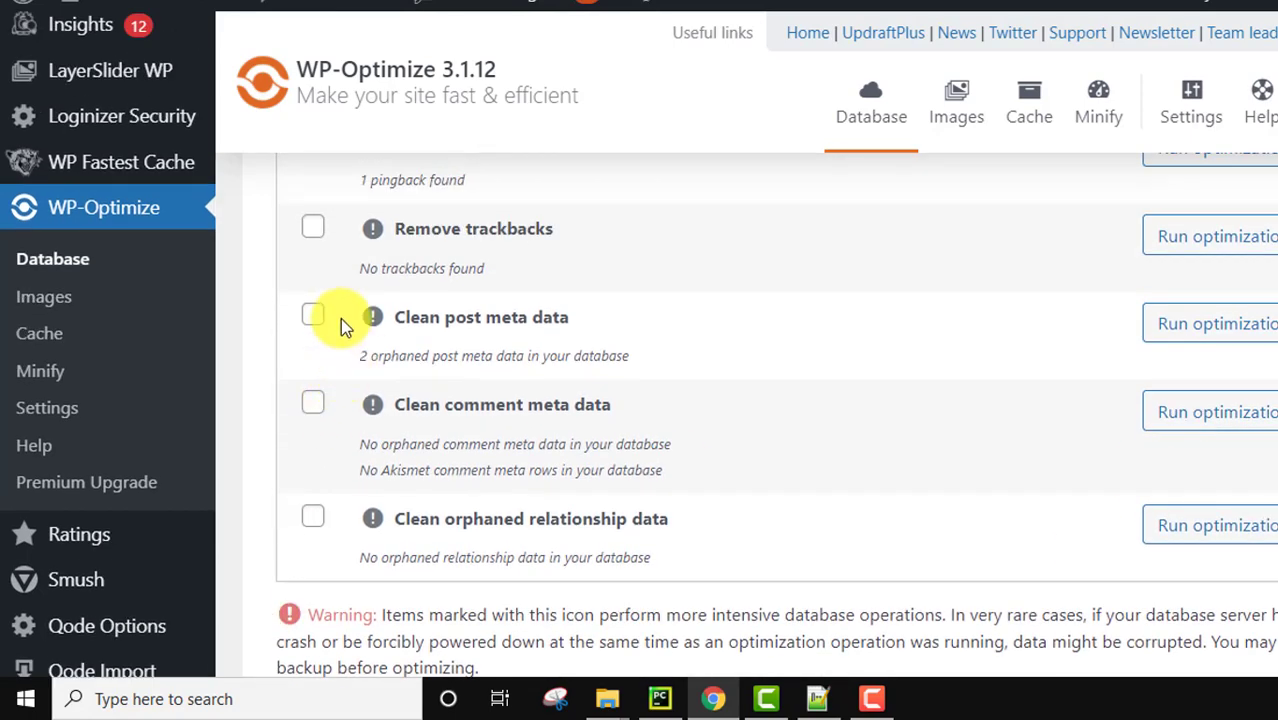
click(312, 314)
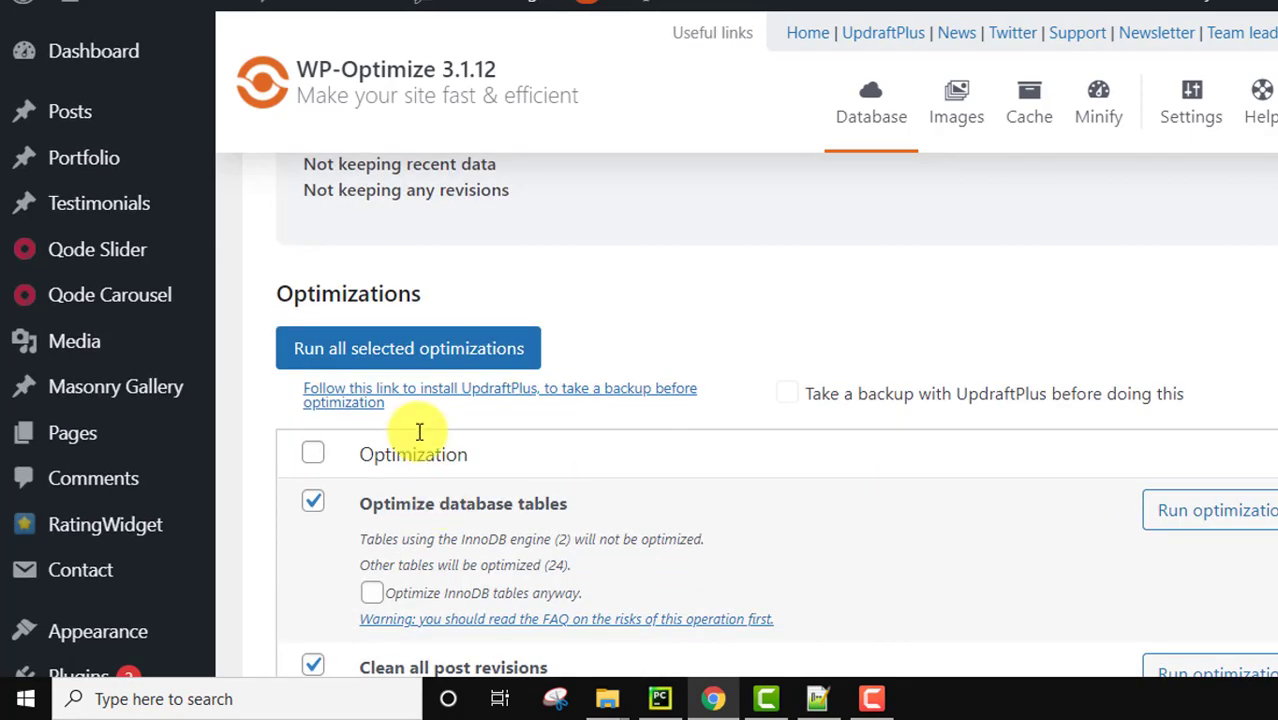
- Run all selected optimizations, optimizing the tables and deleting 427 post revisions
click(408, 348)
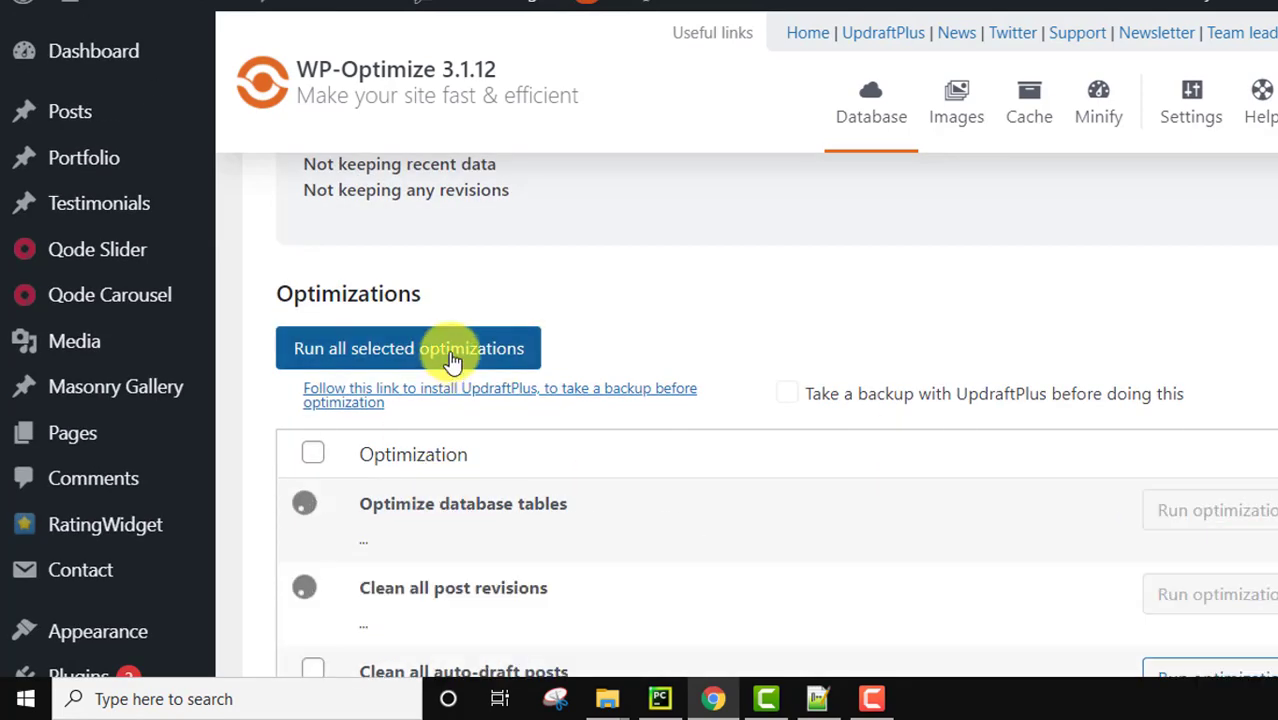
click(312, 584)
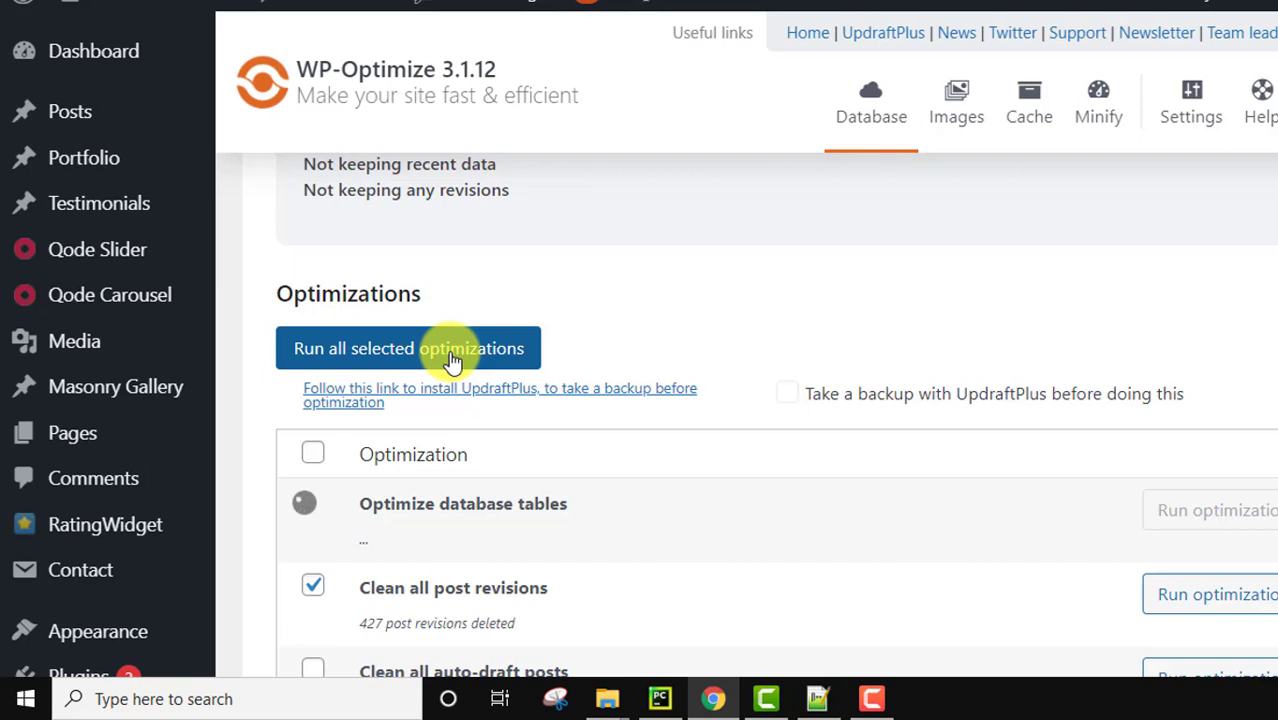
click(408, 348)
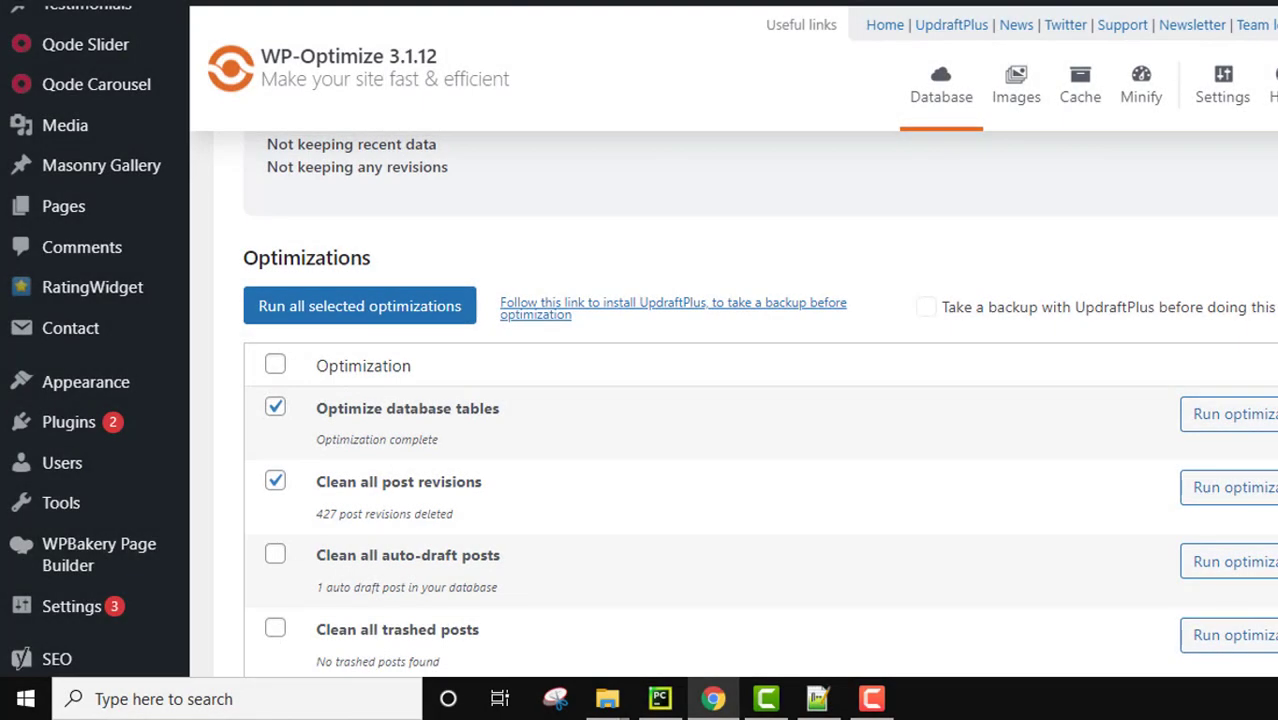
- Review the cleanup results (352 trashed comments removed) and switch to the Images tab
scroll(down, 3)
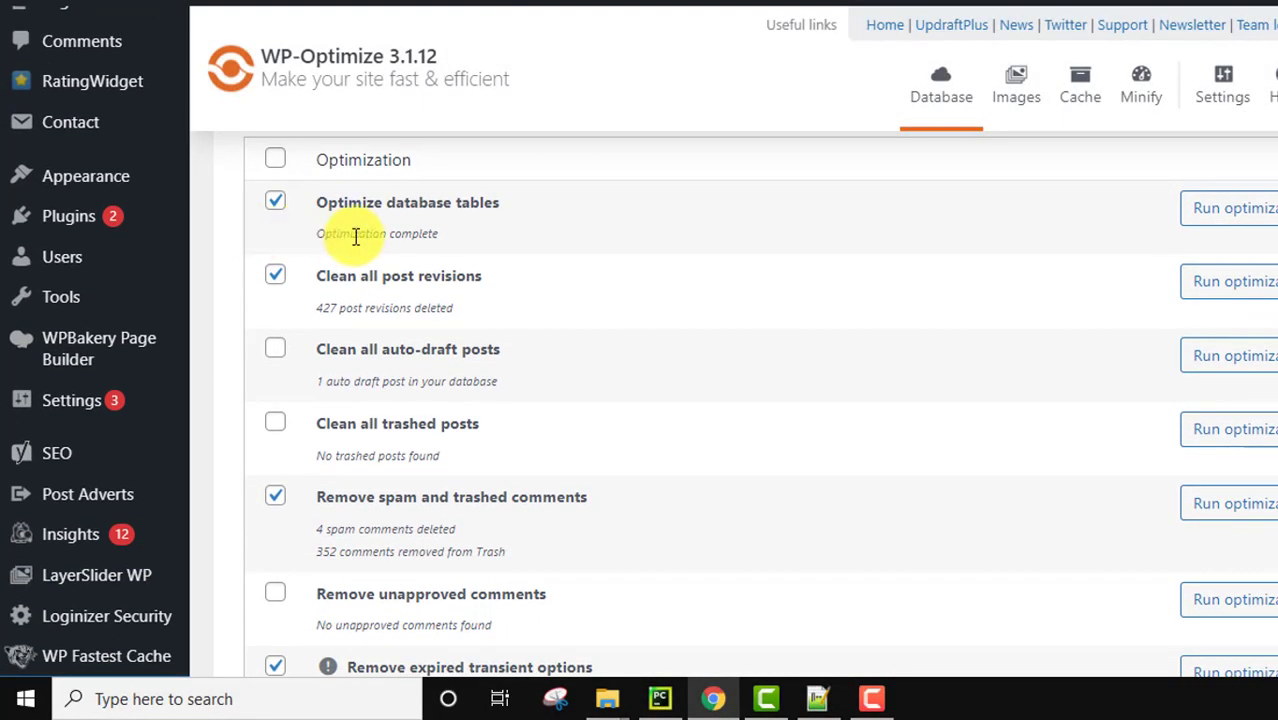
mouse_move(428, 300)
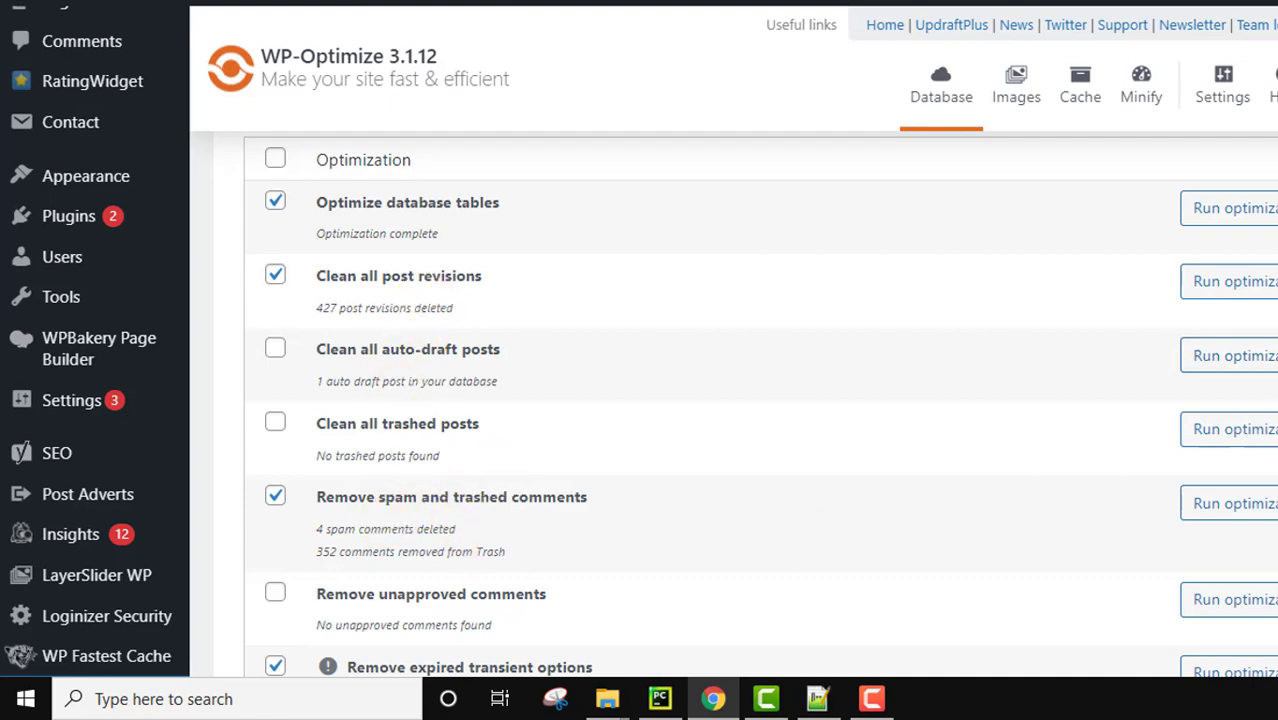
scroll(down, 3)
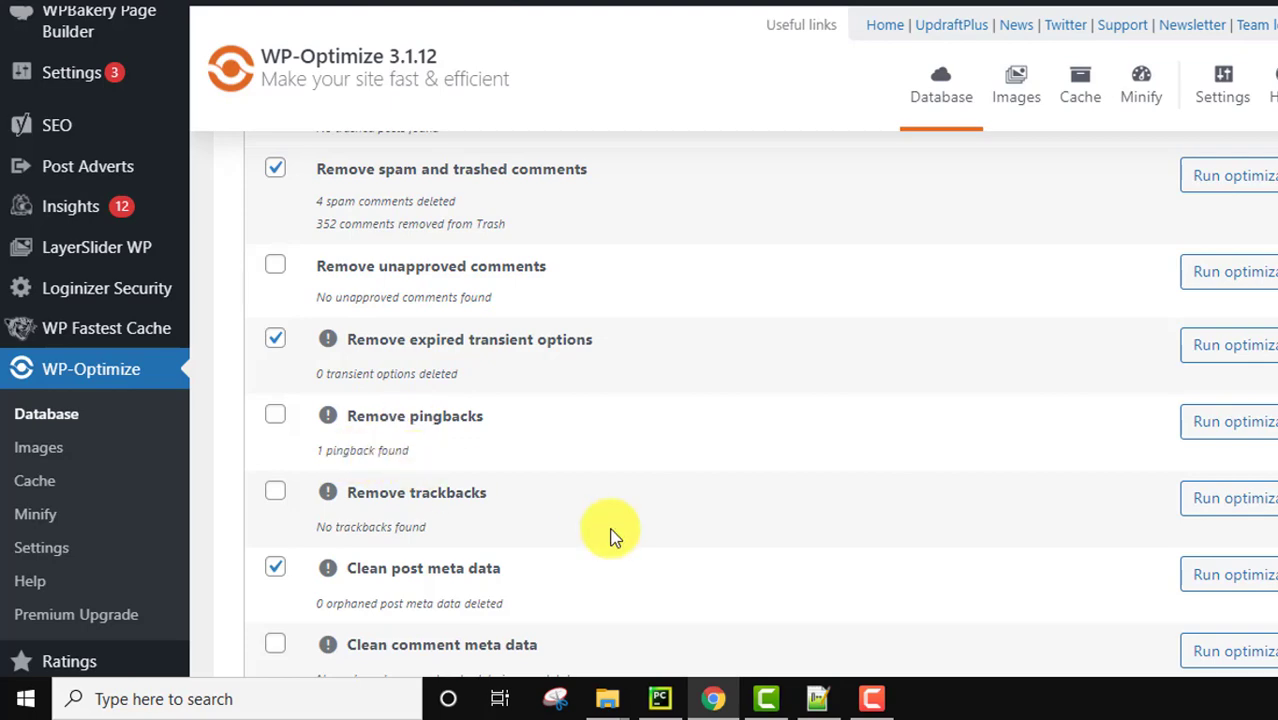
mouse_move(464, 602)
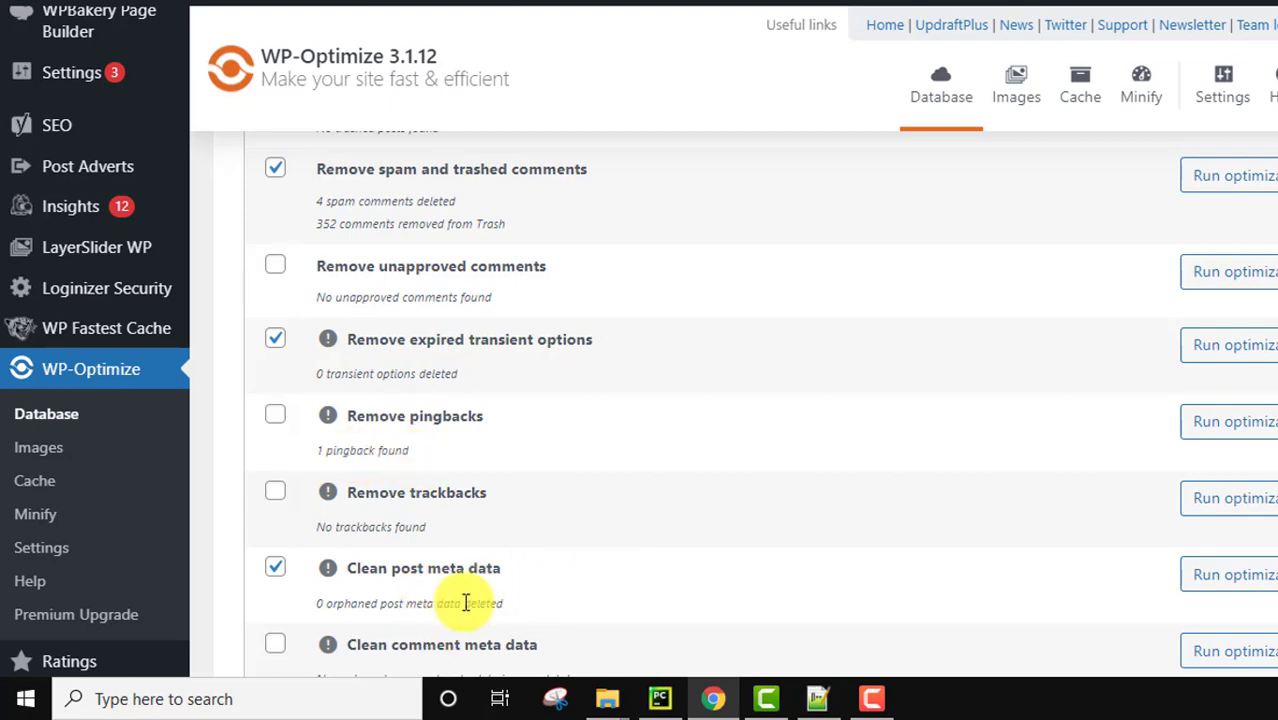
scroll(down, 3)
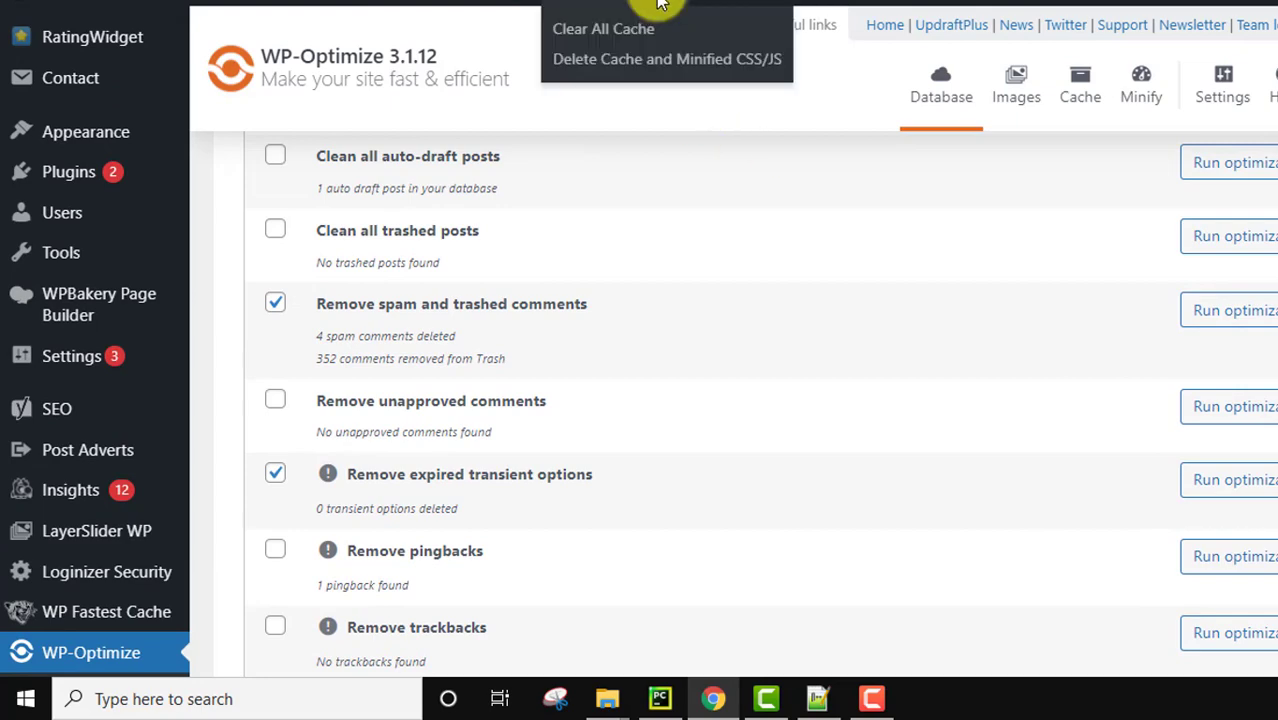
click(604, 28)
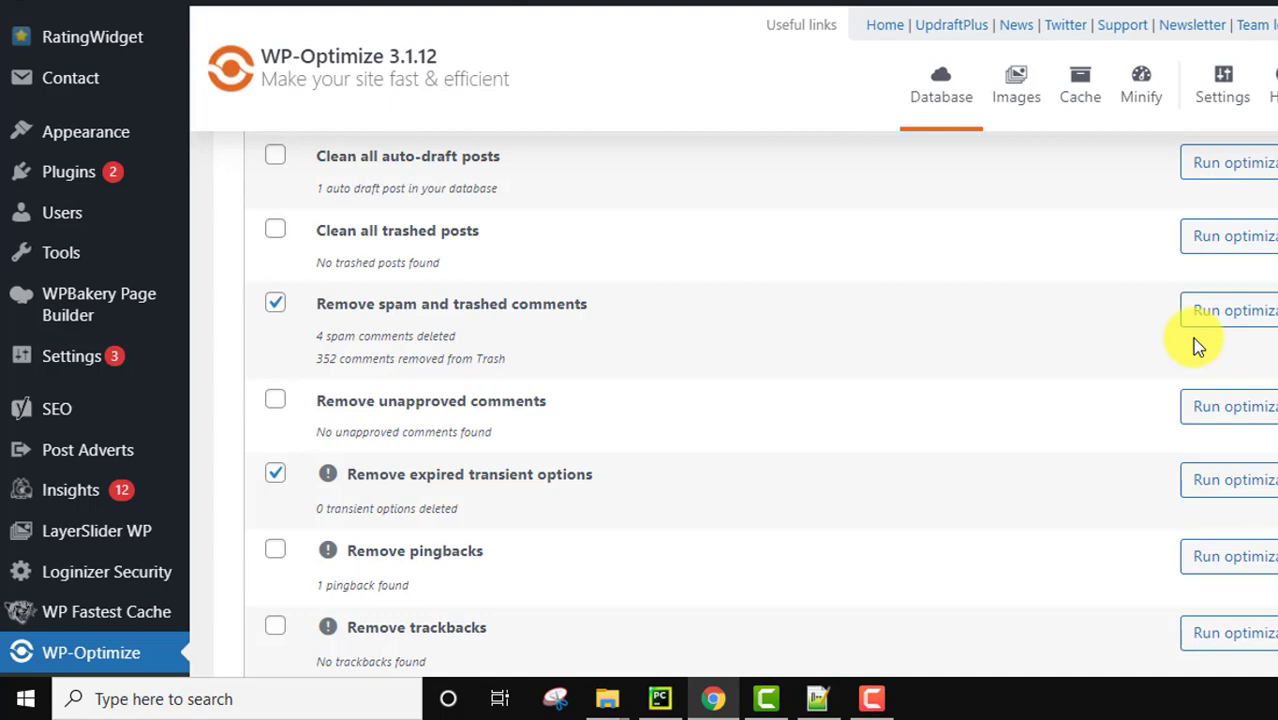
click(1016, 84)
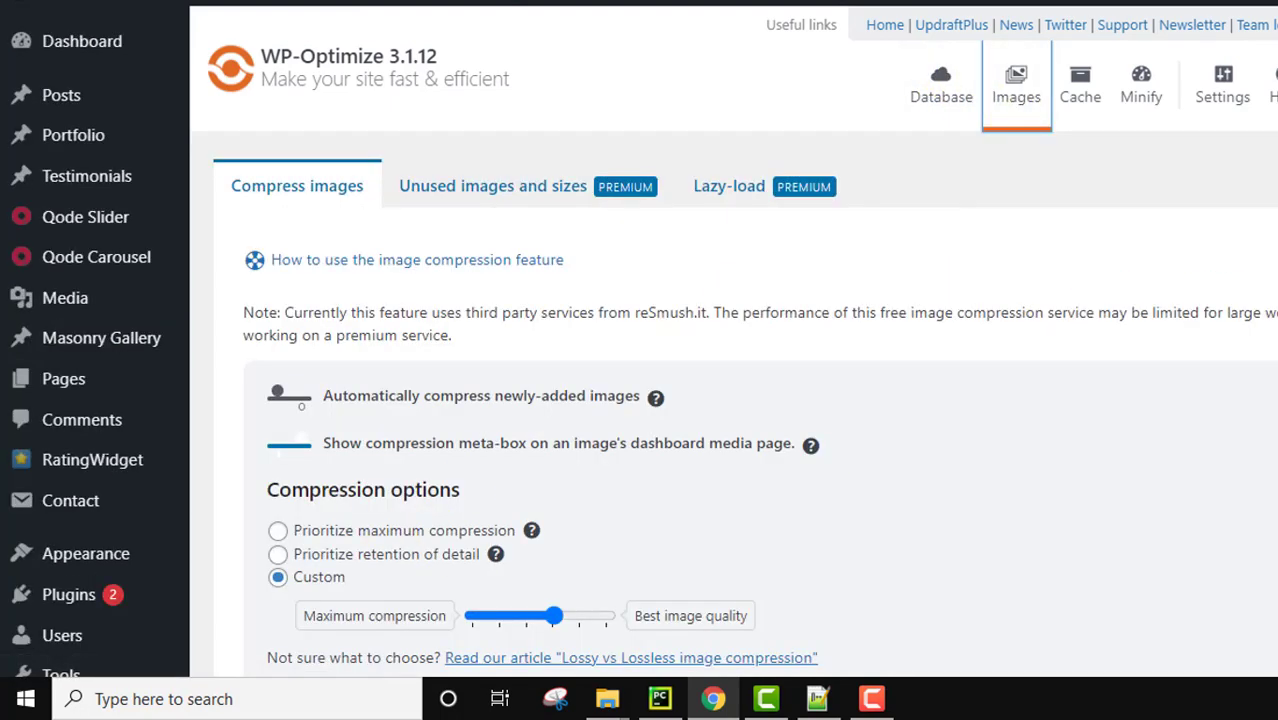
mouse_move(748, 186)
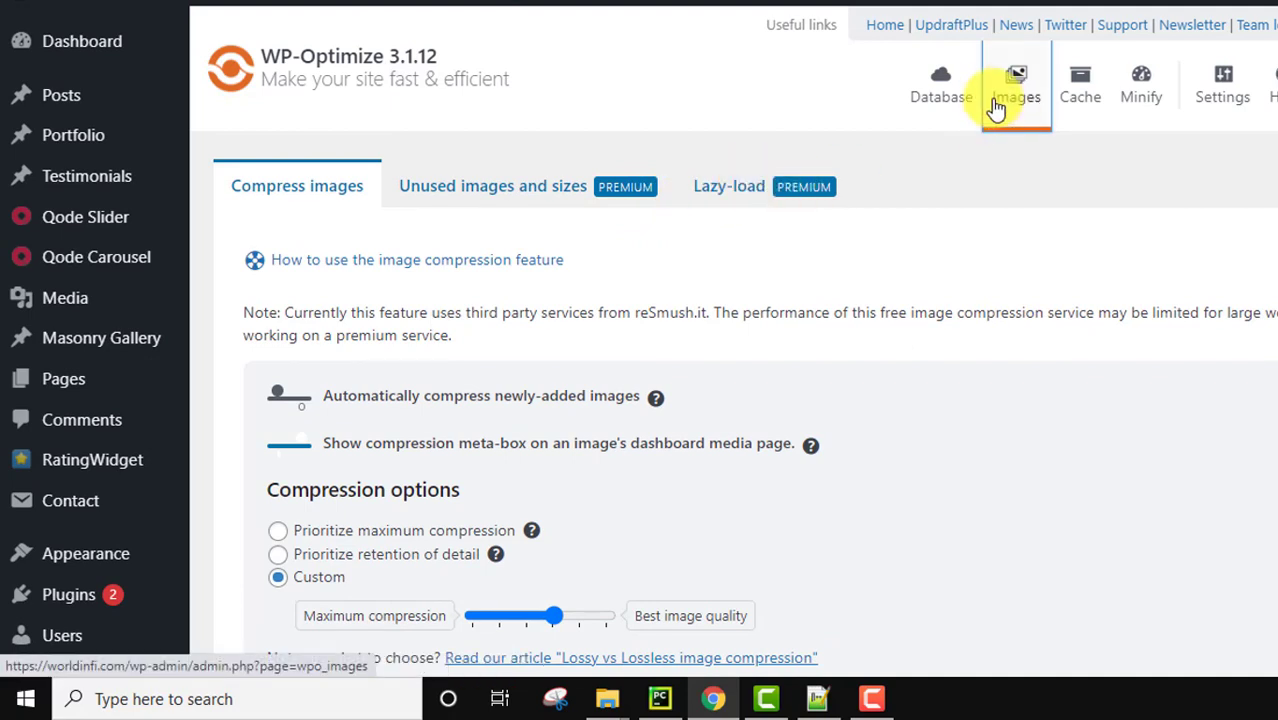
- View WP-Optimize's Minify settings page, then return to the Database optimizations overview
click(940, 84)
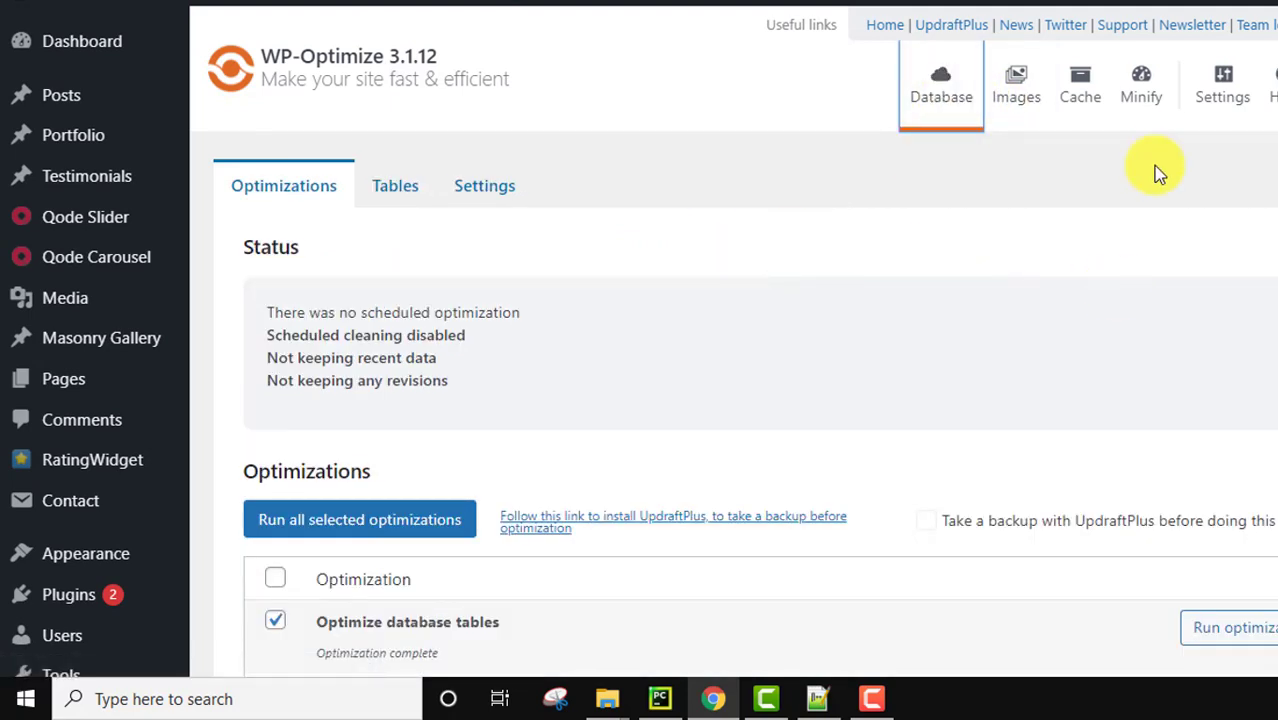
click(1140, 82)
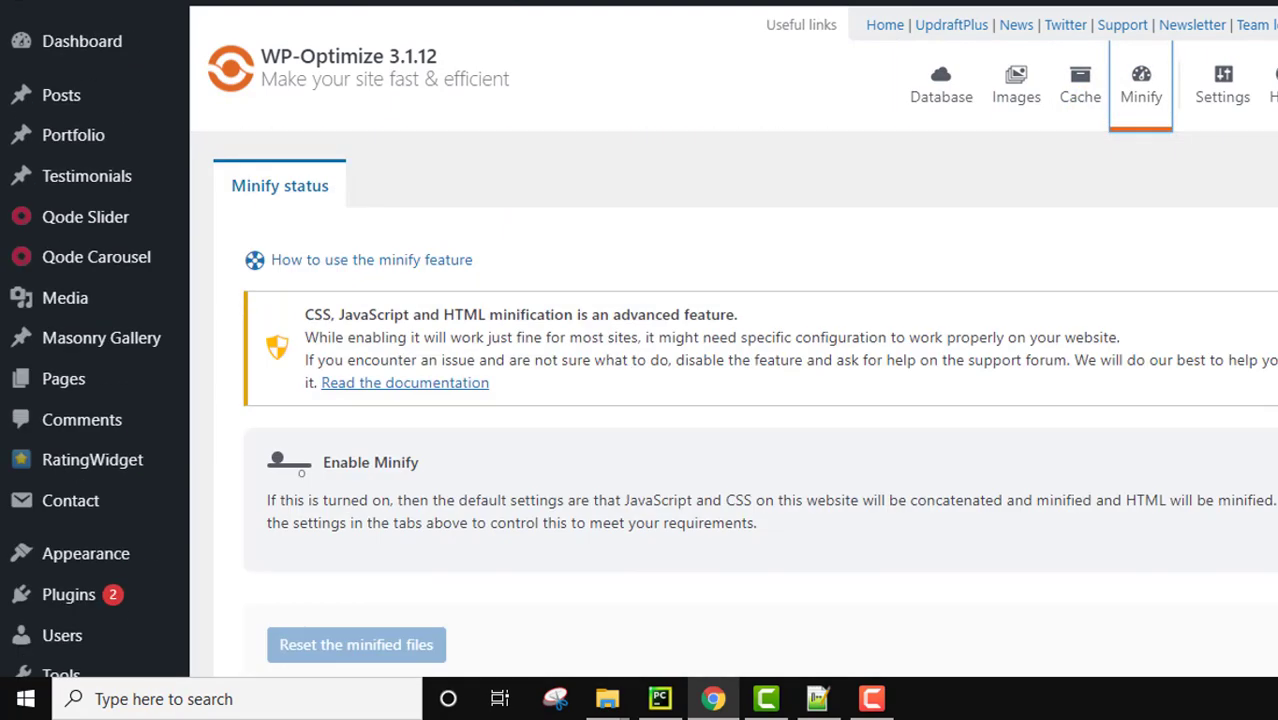
mouse_move(940, 84)
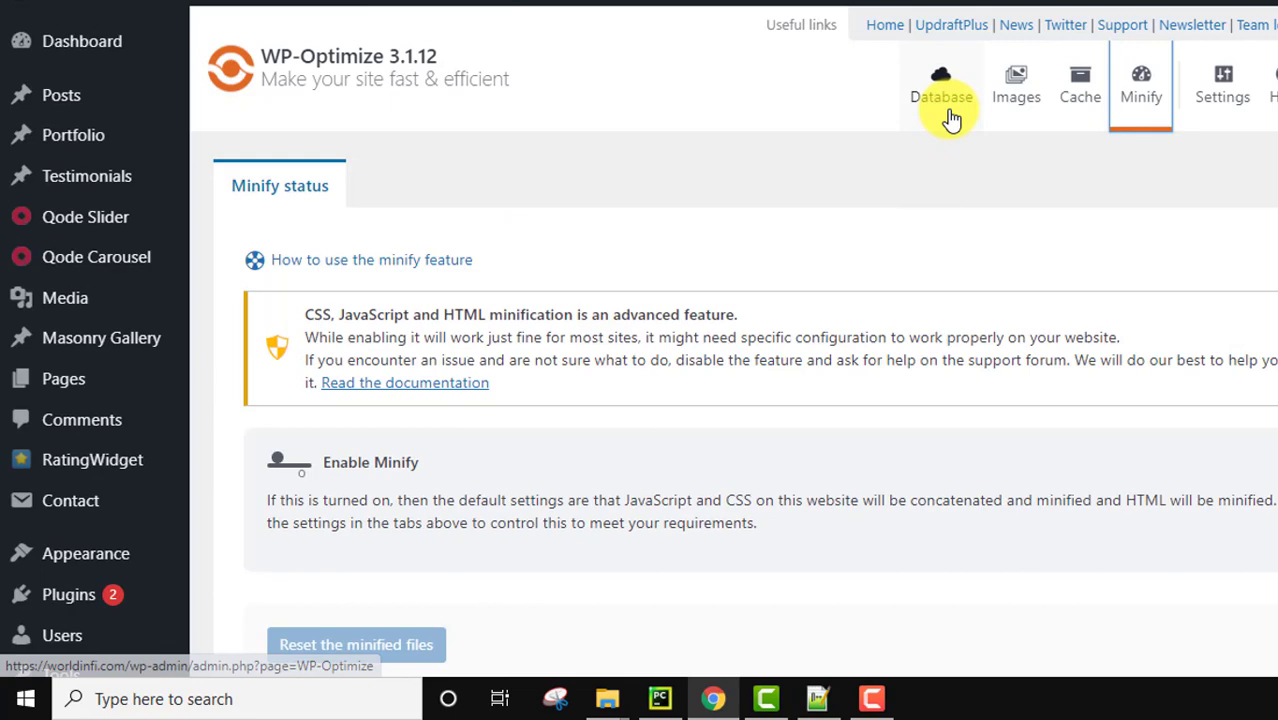
click(940, 84)
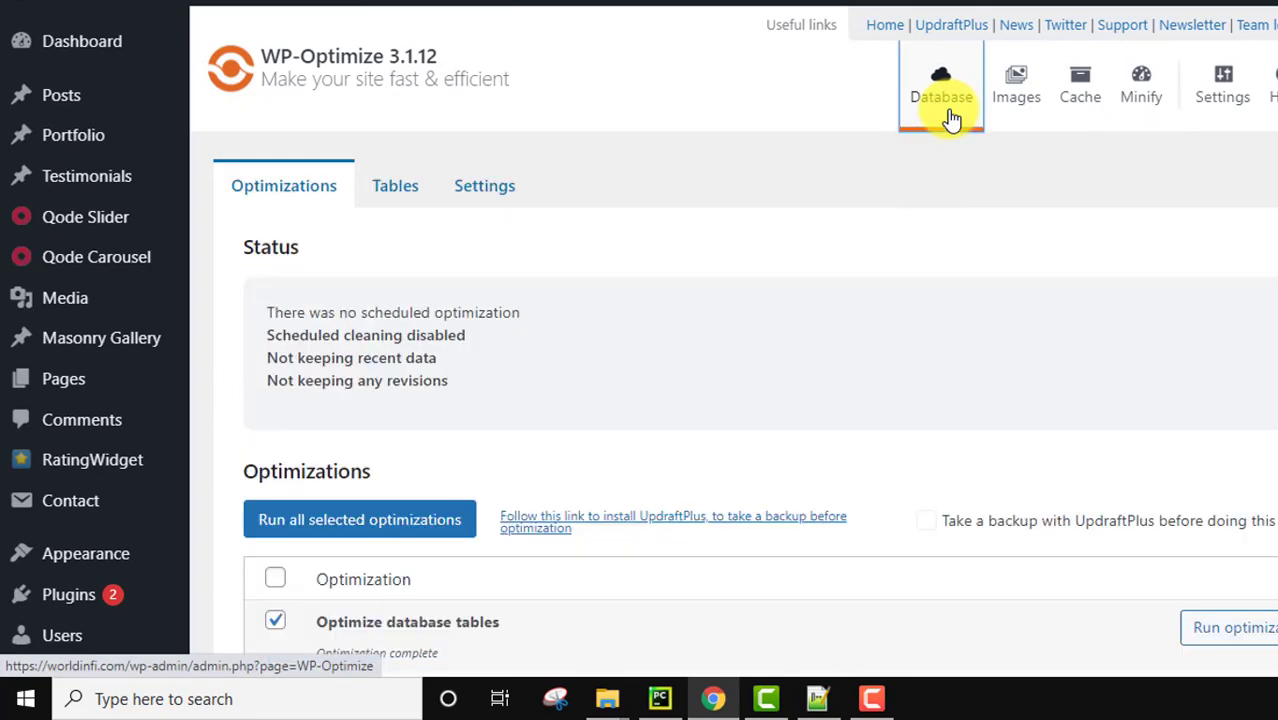